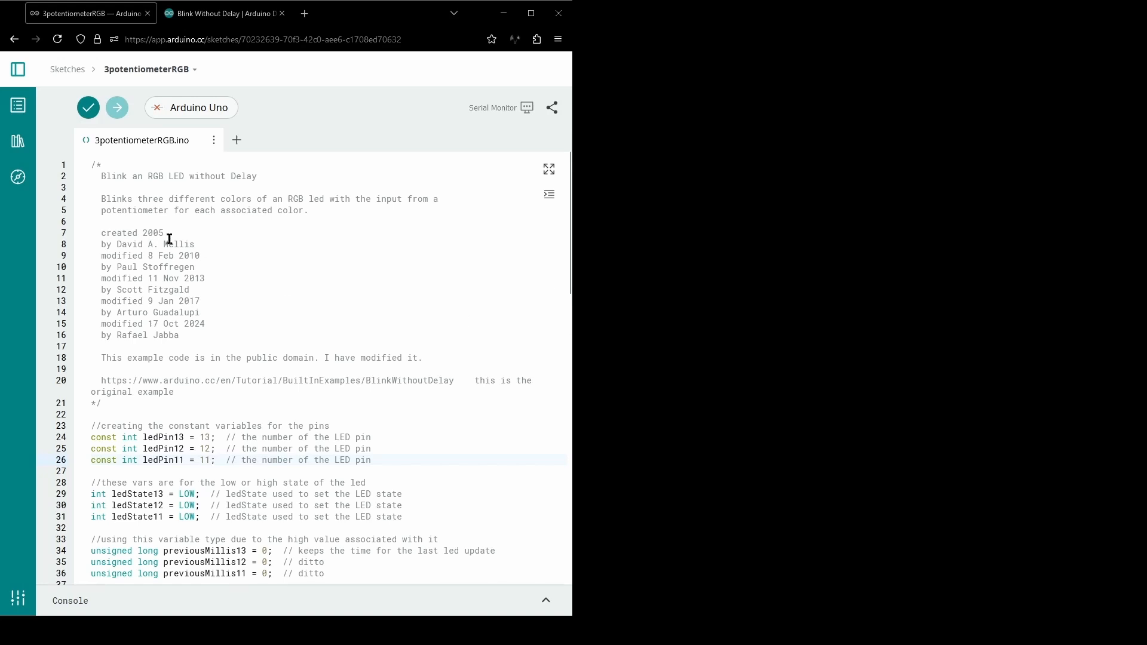
Step: Scroll through the circuit workspace and select elements of the Uno, potentiometer and LED setup
{"action": "scroll", "scroll_direction": "down", "scroll_amount": 3}
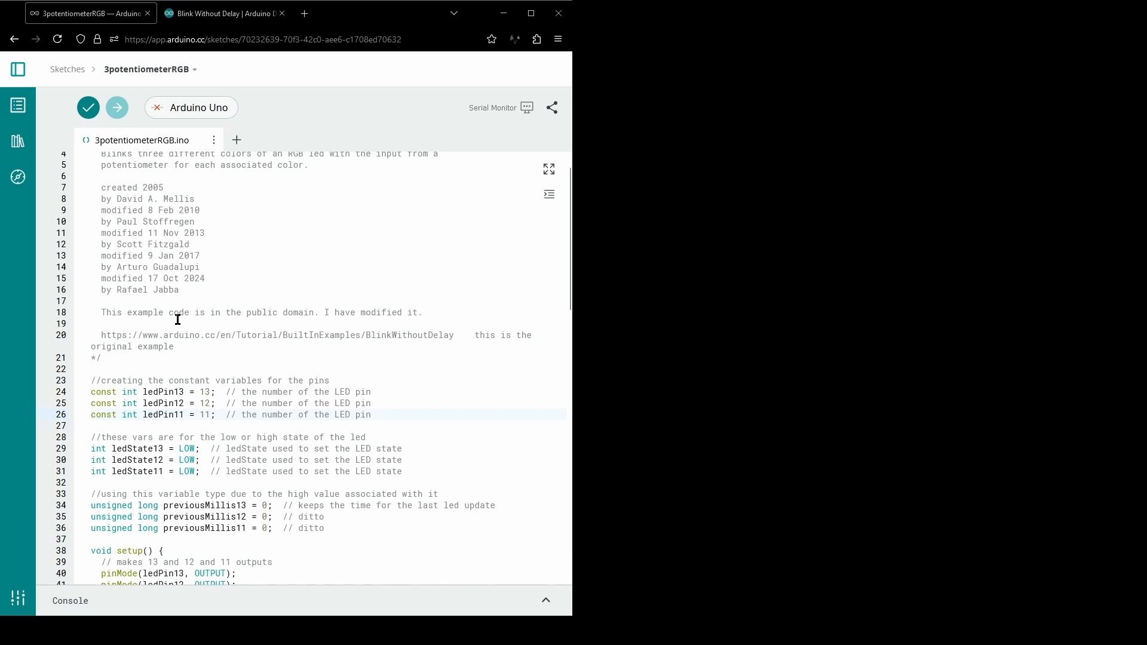
{"action": "mouse_move", "coordinate": [173, 328]}
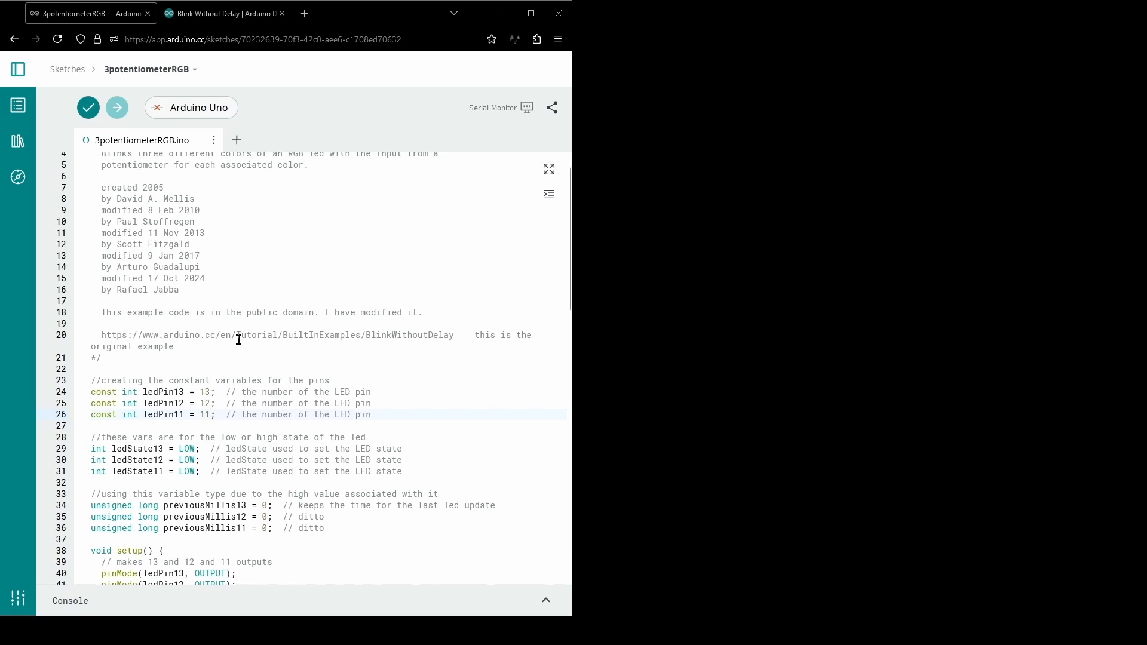
{"action": "mouse_move", "coordinate": [252, 368]}
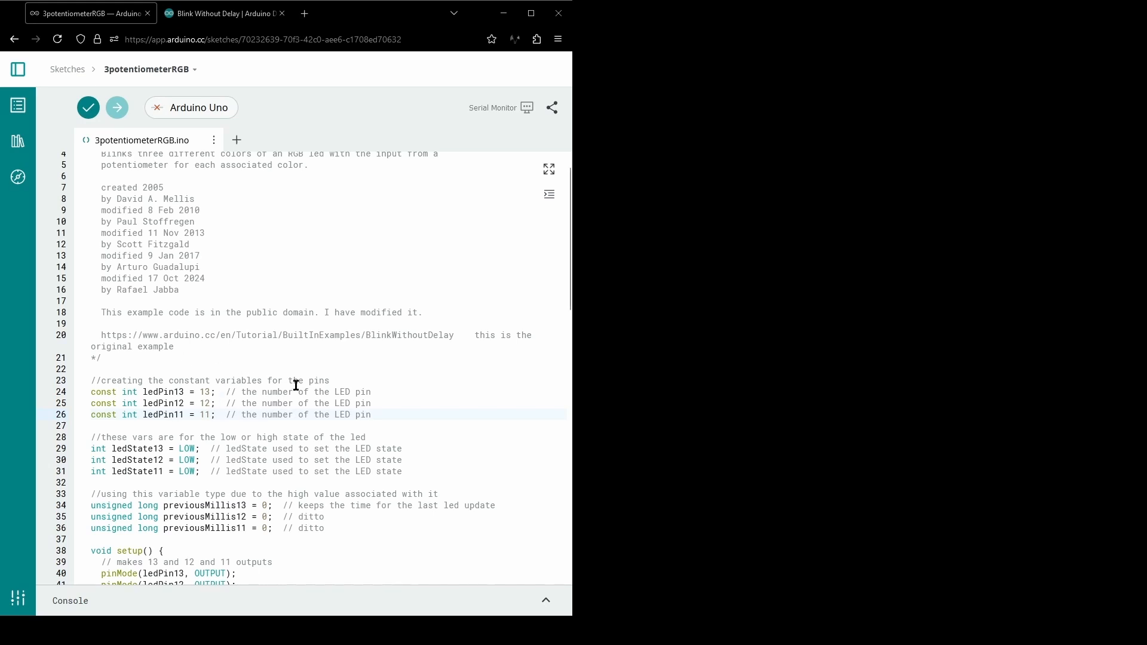
{"action": "mouse_move", "coordinate": [278, 463]}
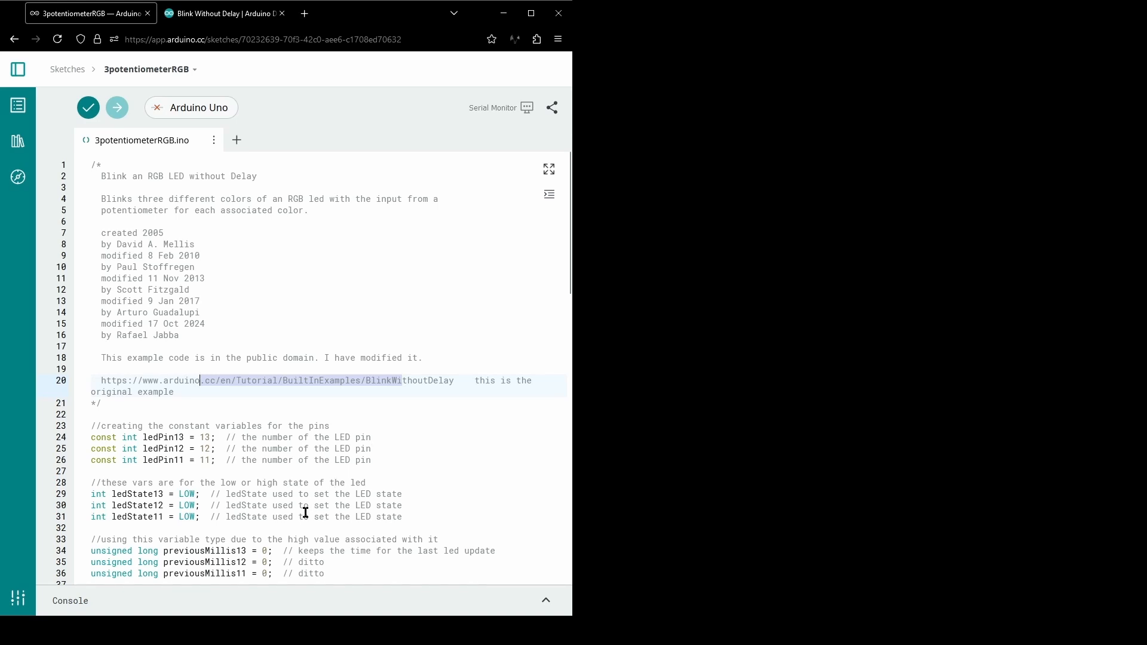
{"action": "mouse_move", "coordinate": [307, 460]}
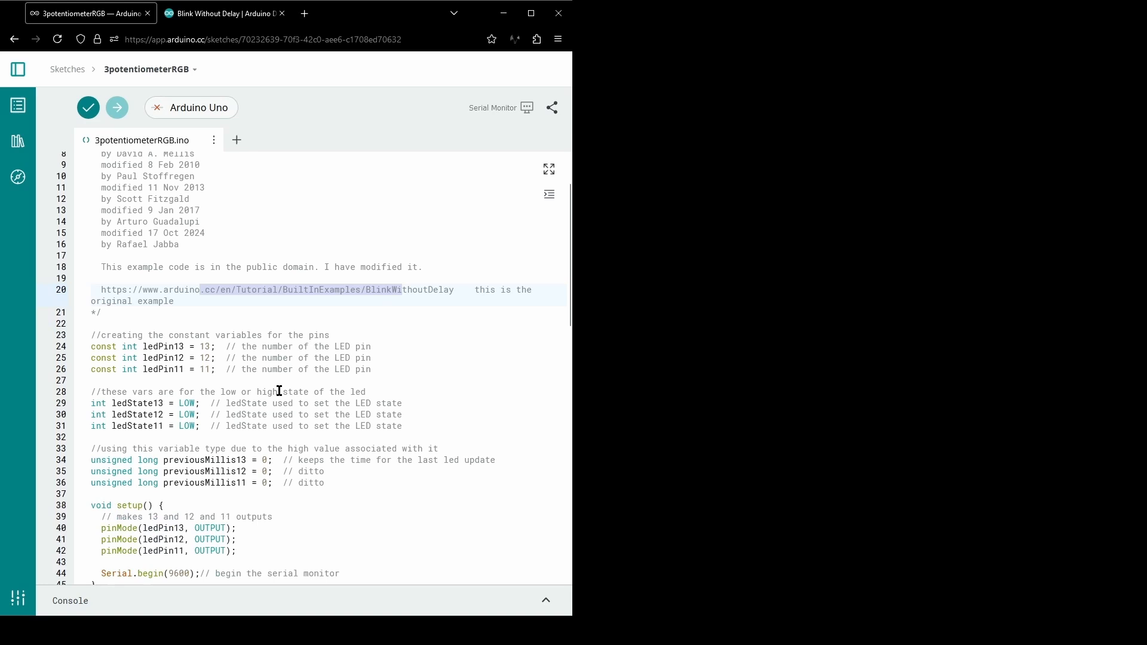
{"action": "scroll", "scroll_direction": "down", "scroll_amount": 3}
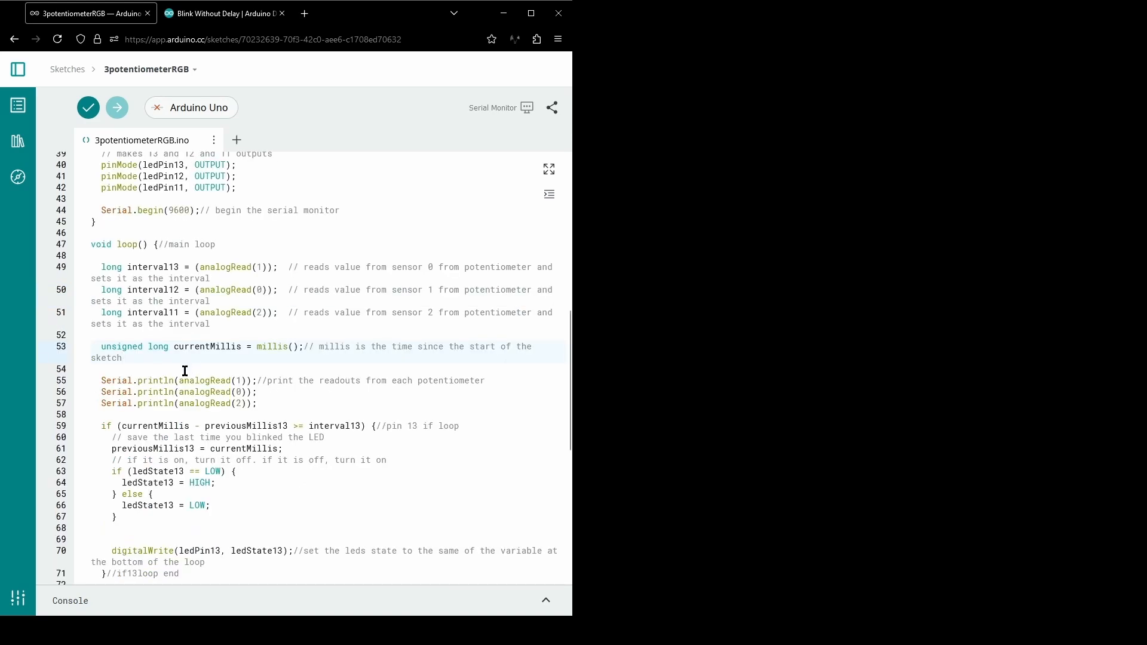
{"action": "left_click", "coordinate": [125, 357]}
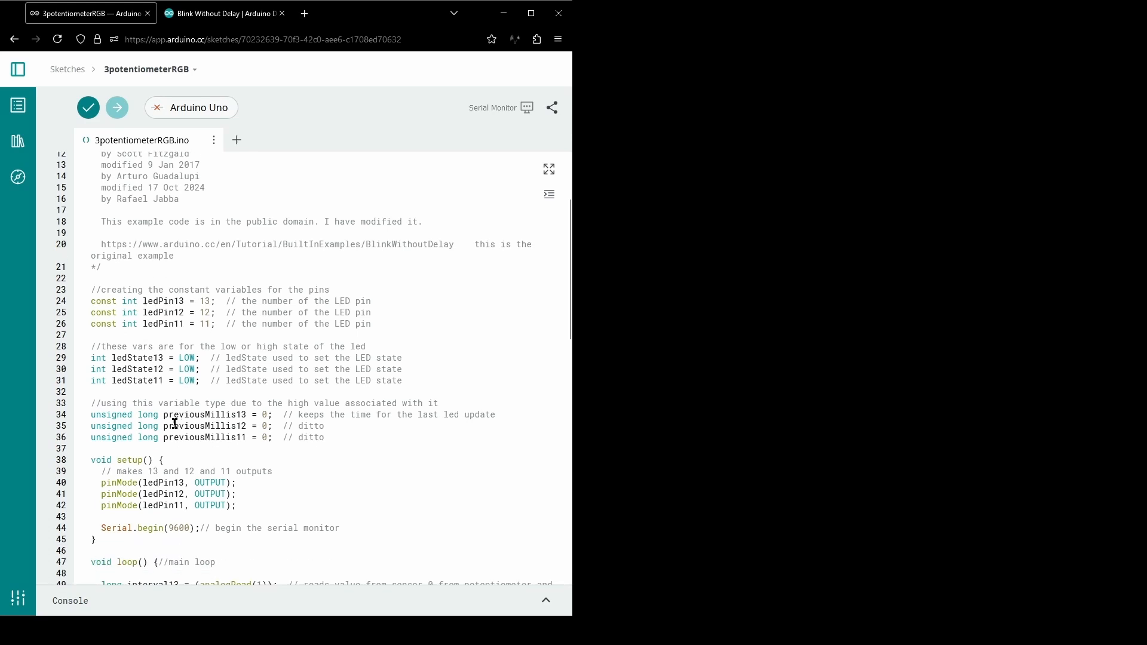
{"action": "mouse_move", "coordinate": [210, 406]}
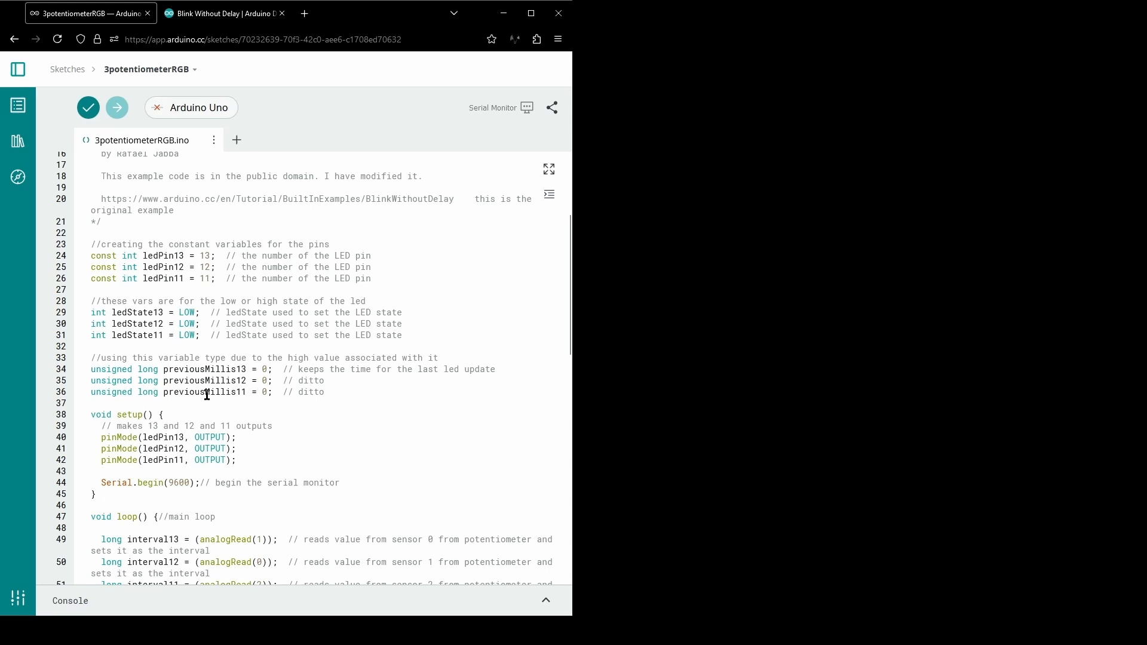
{"action": "mouse_move", "coordinate": [155, 454]}
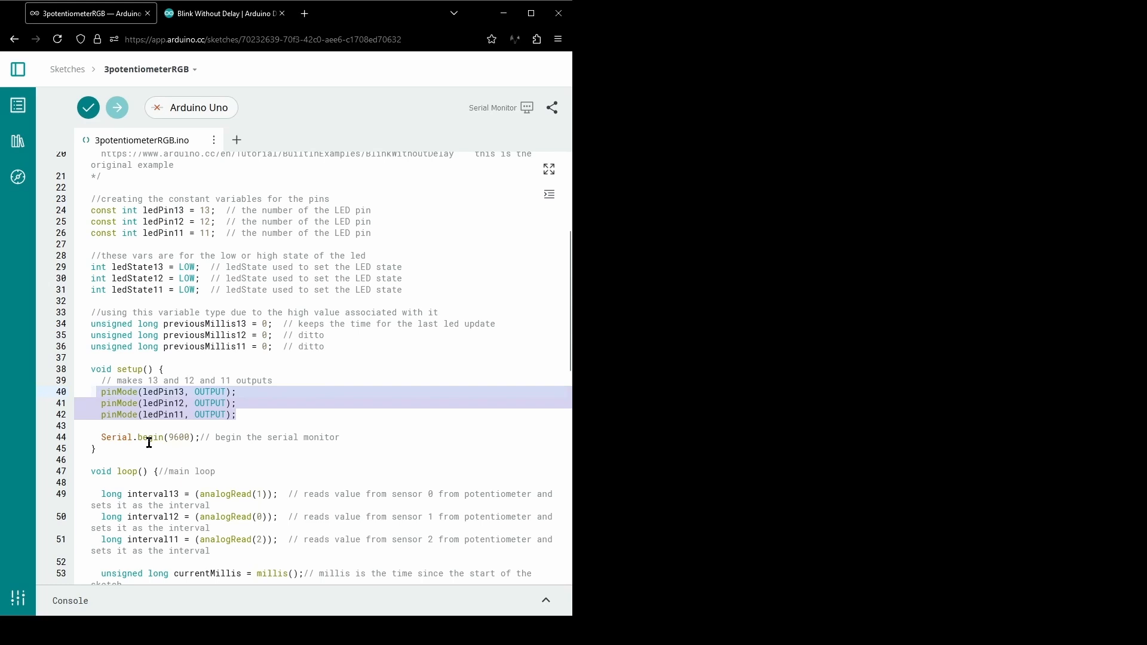
{"action": "left_click", "coordinate": [284, 425]}
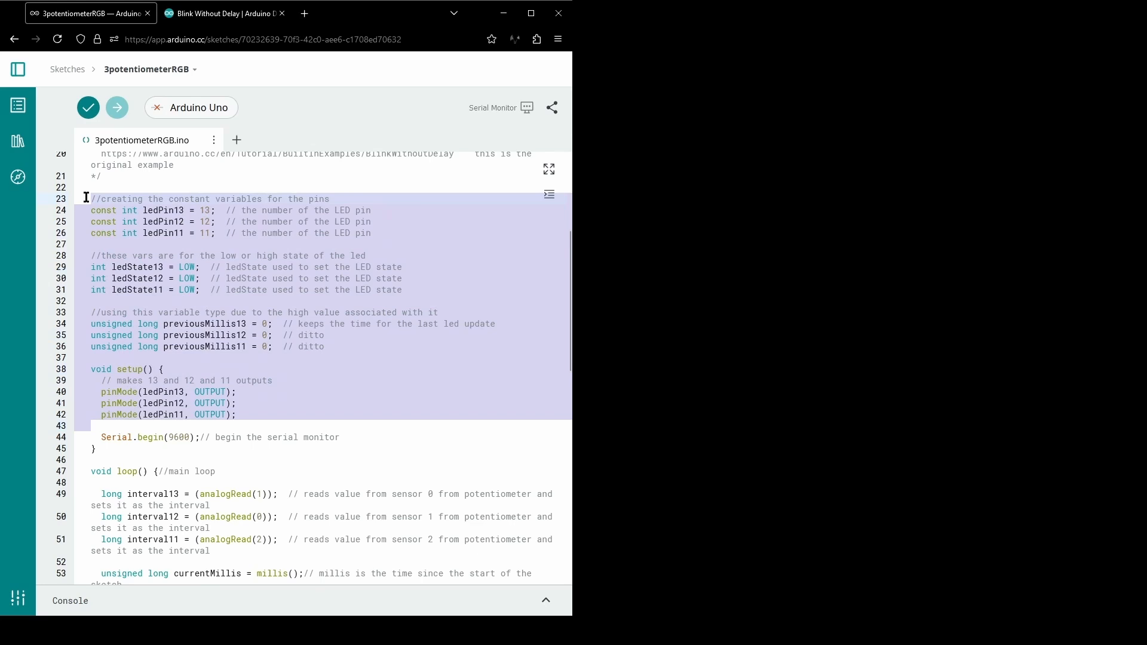
{"action": "left_click", "coordinate": [130, 290]}
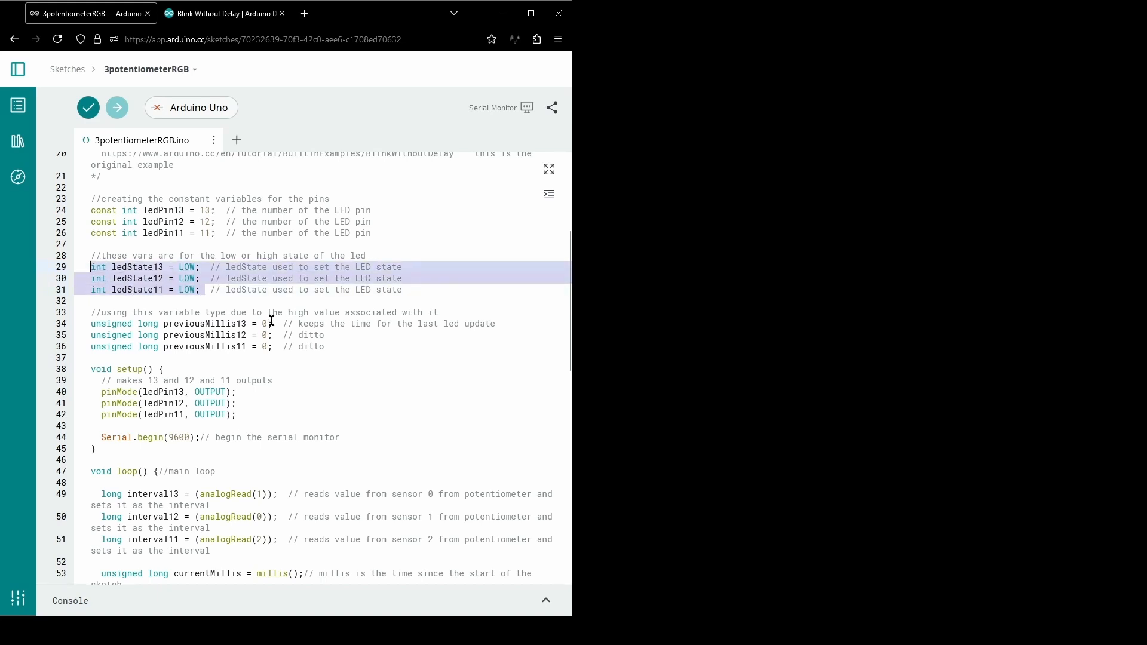
{"action": "scroll", "scroll_direction": "down", "scroll_amount": 3}
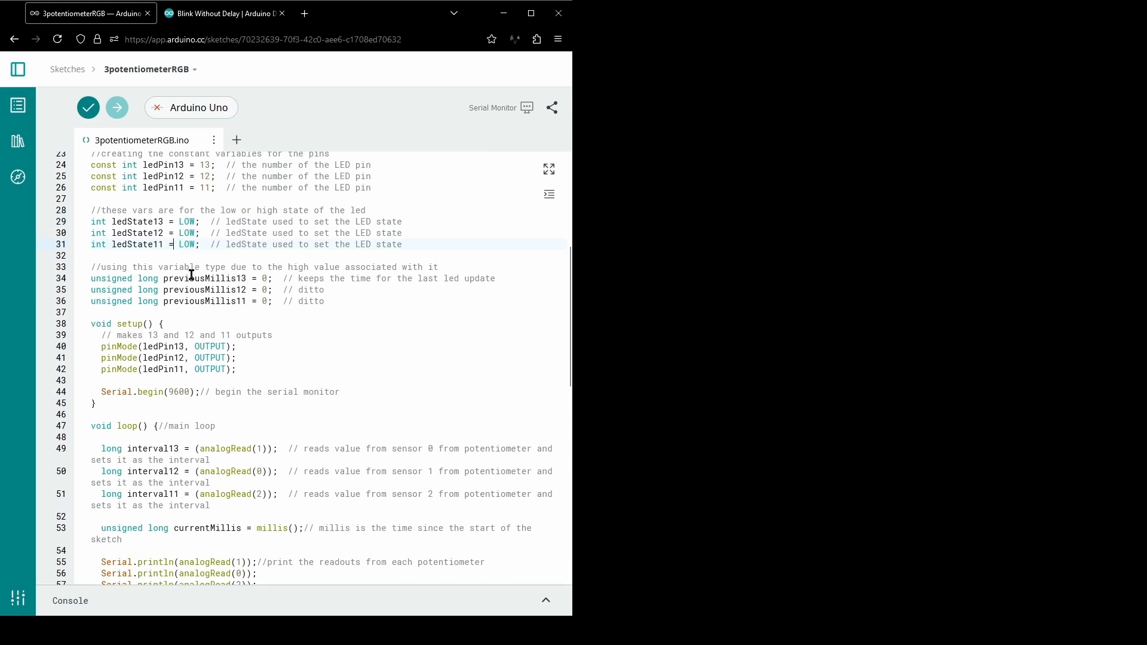
{"action": "scroll", "scroll_direction": "down", "scroll_amount": 3}
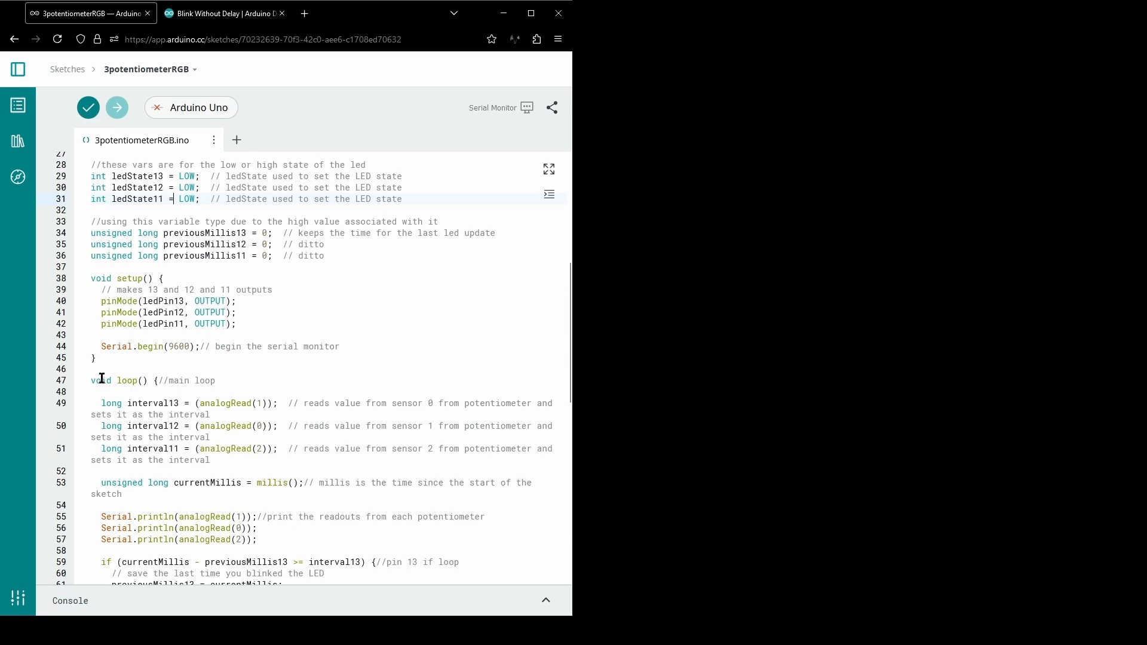
{"action": "scroll", "scroll_direction": "down", "scroll_amount": 3}
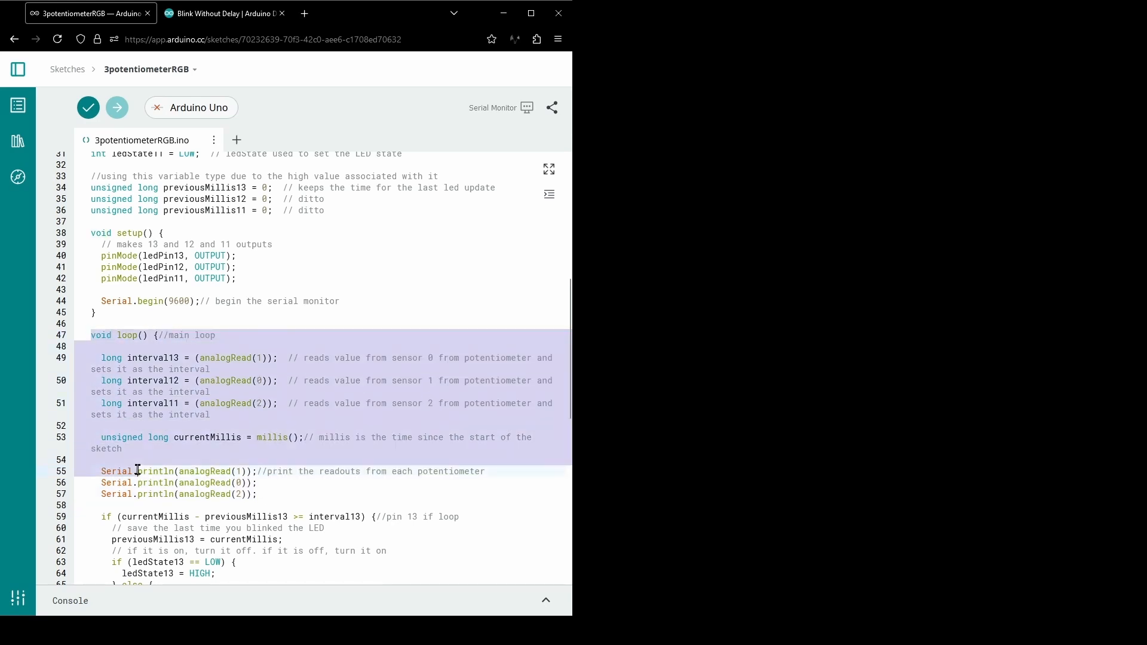
{"action": "scroll", "scroll_direction": "down", "scroll_amount": 3}
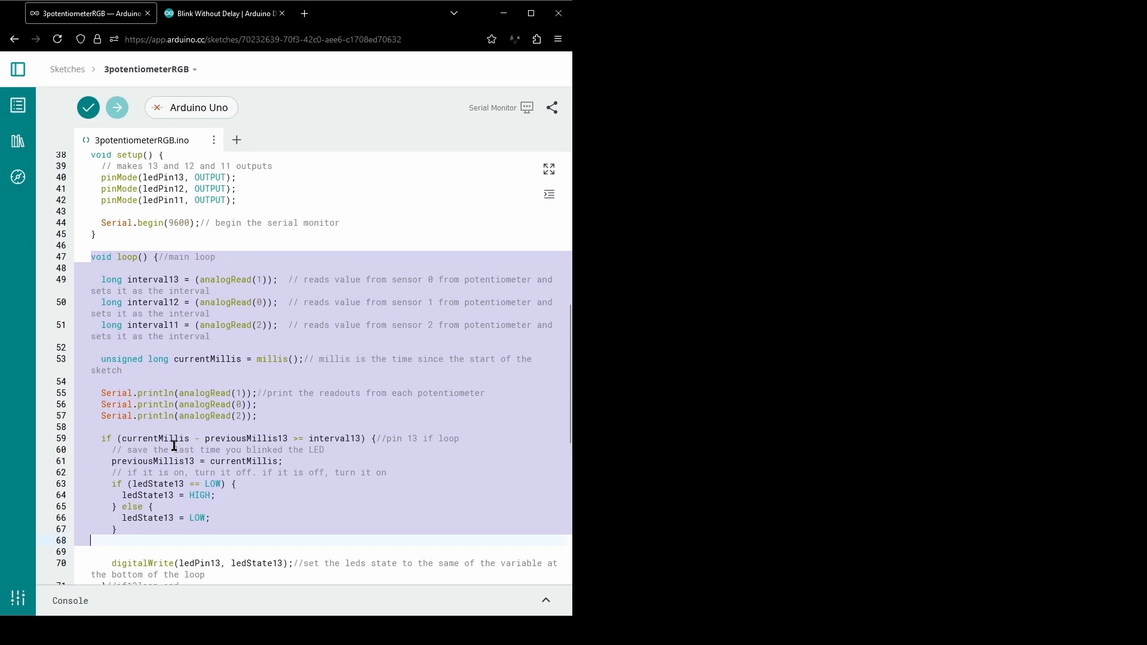
{"action": "left_click", "coordinate": [213, 360]}
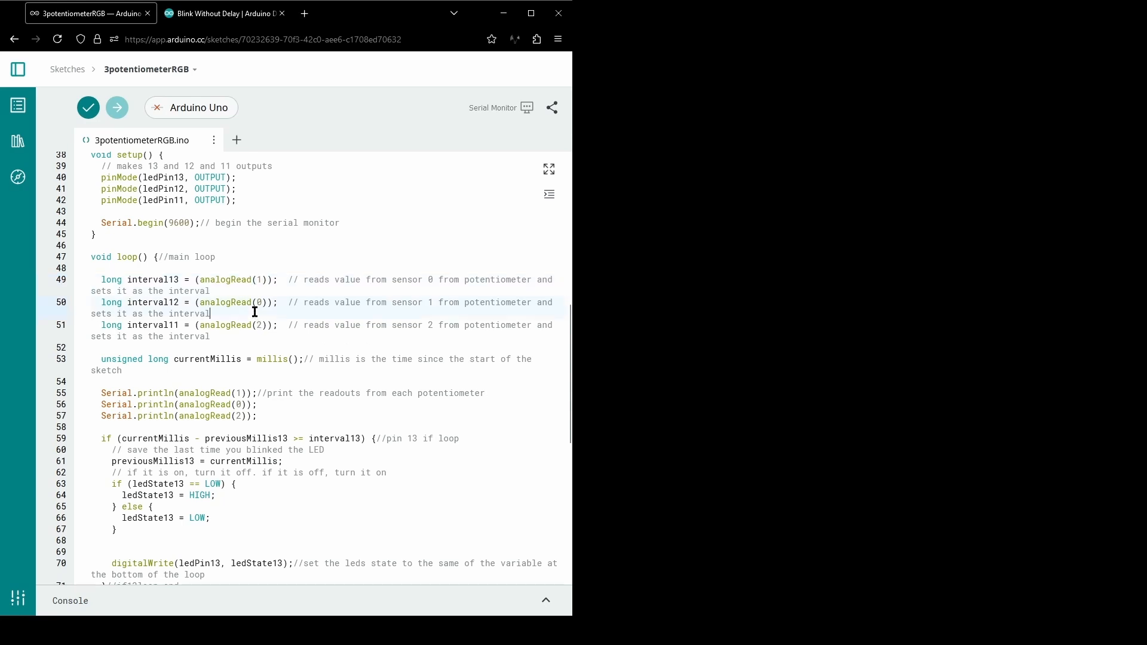
{"action": "mouse_move", "coordinate": [314, 339]}
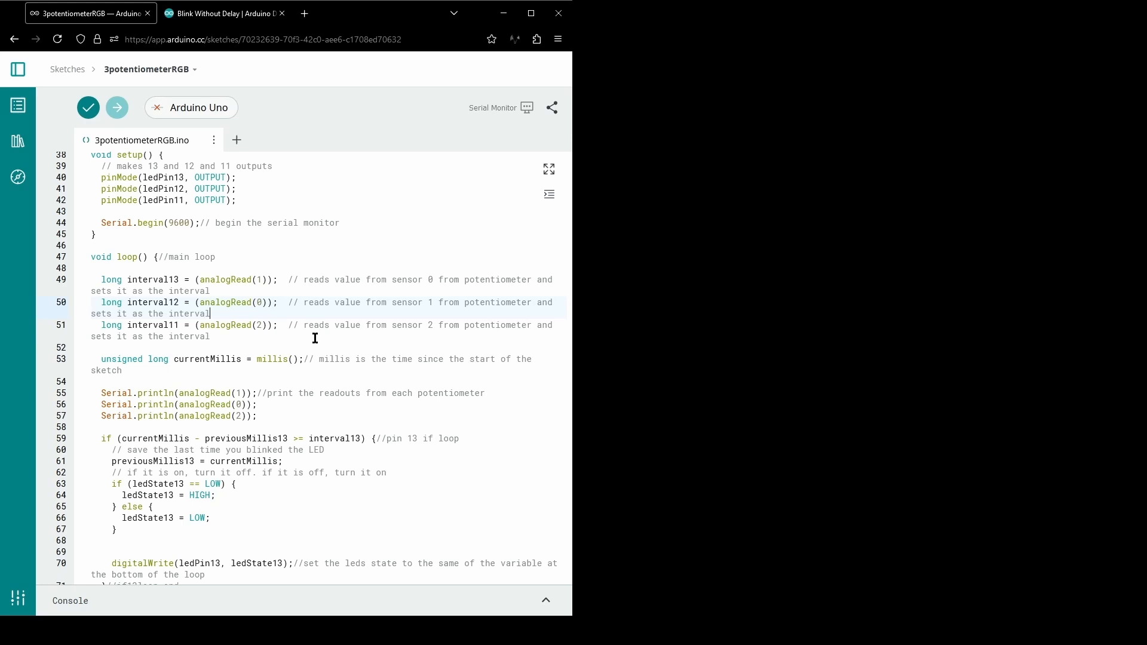
{"action": "mouse_move", "coordinate": [256, 296]}
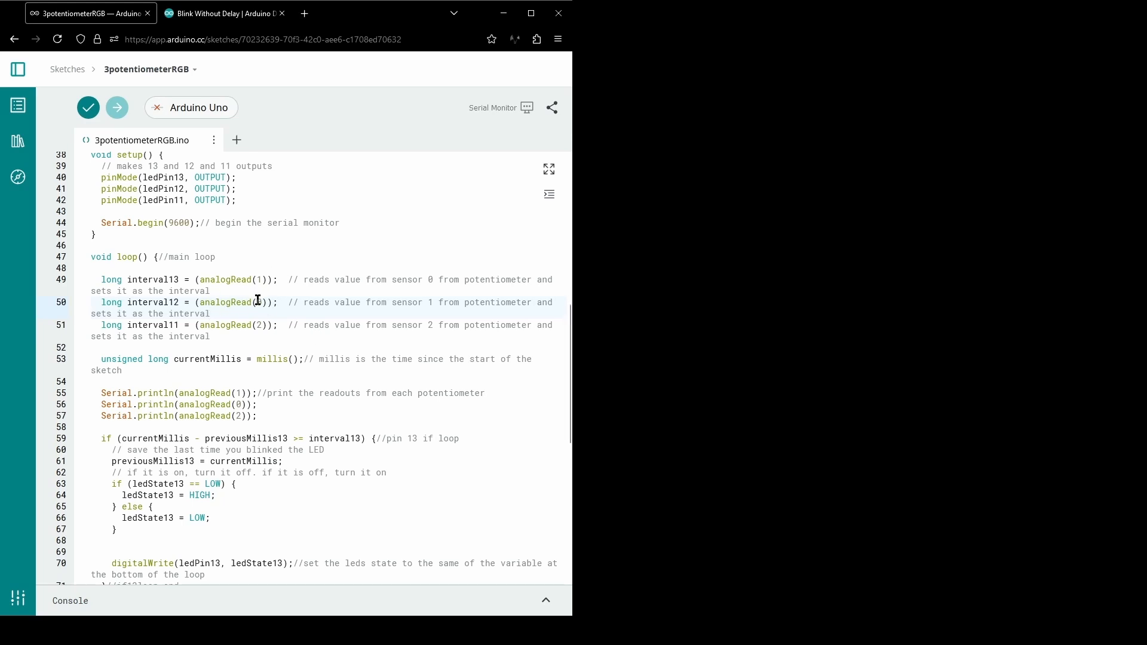
Step: Enter 0 for a selected element, review further elements, and start simulating the circuit
{"action": "type", "text": "0"}
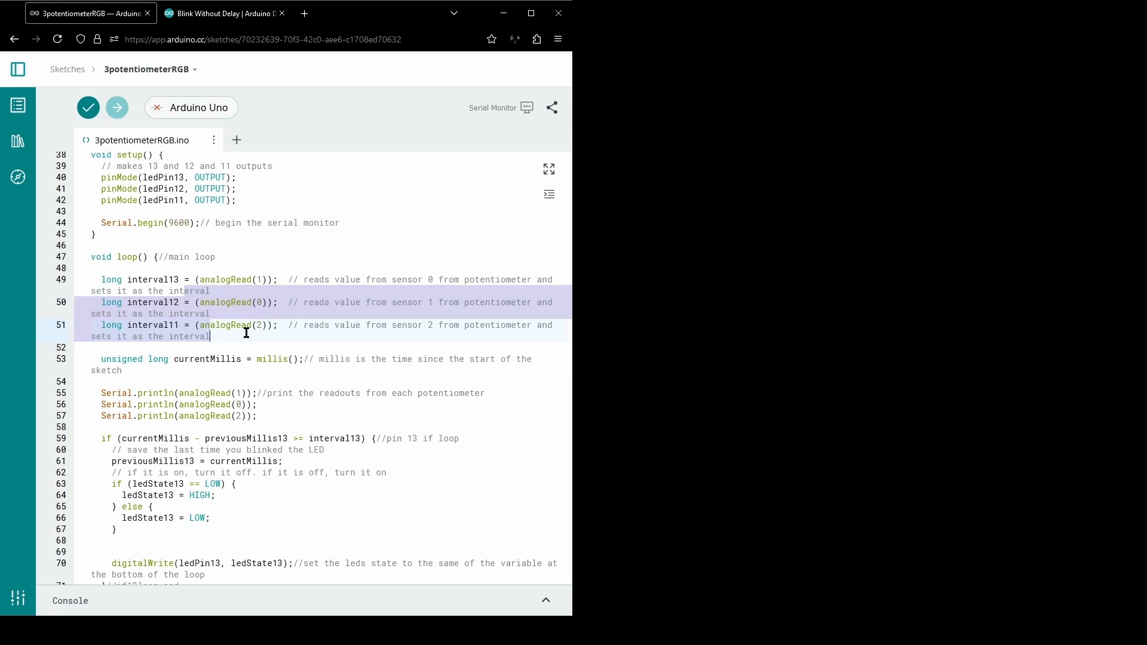
{"action": "scroll", "scroll_direction": "down", "scroll_amount": 3}
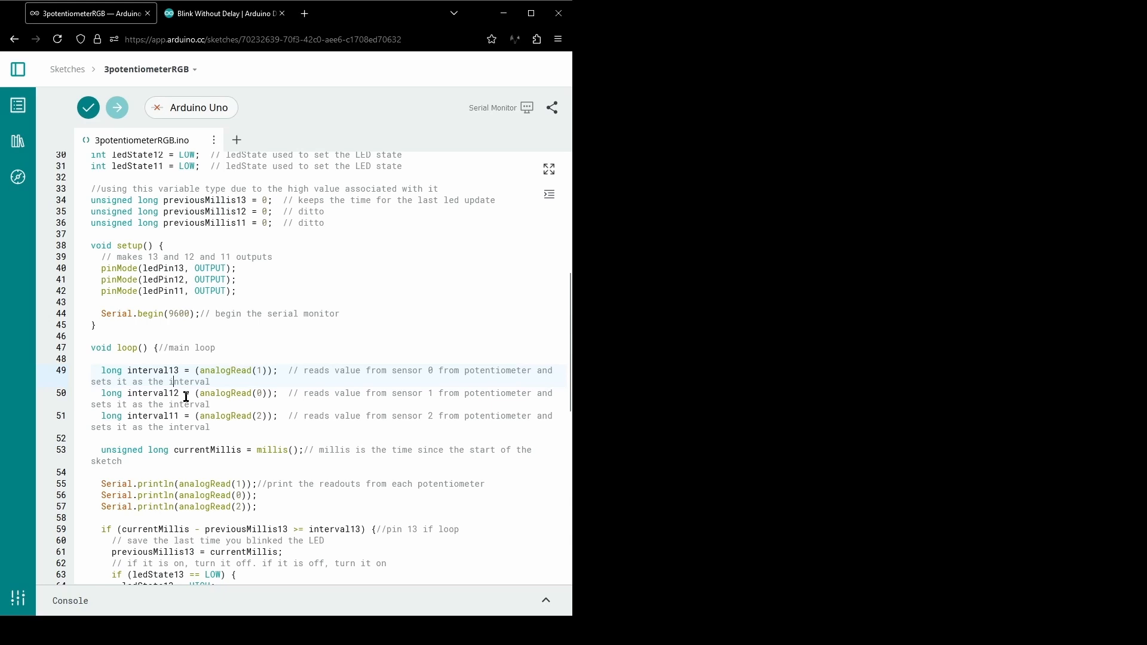
{"action": "mouse_move", "coordinate": [184, 424]}
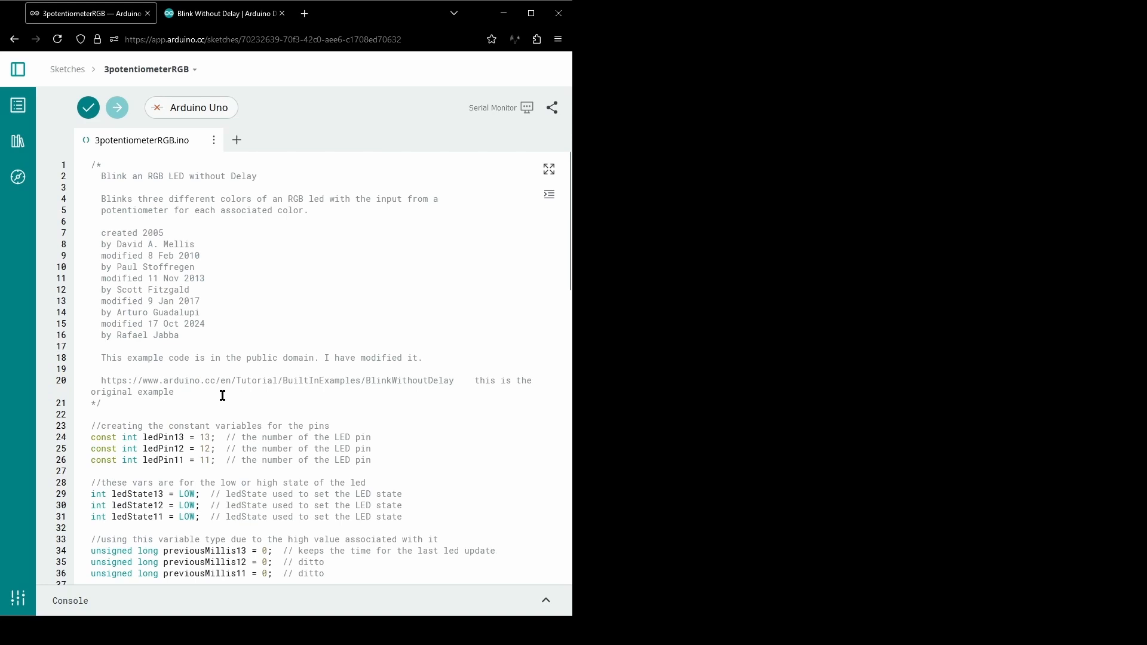
{"action": "scroll", "scroll_direction": "down", "scroll_amount": 3}
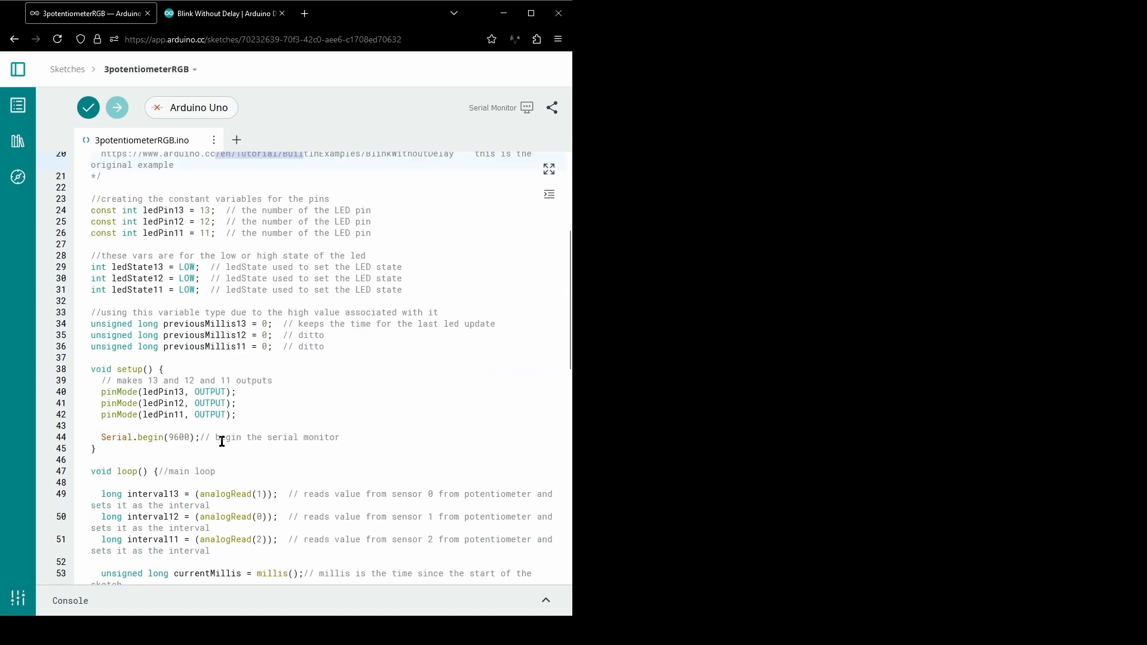
{"action": "scroll", "scroll_direction": "down", "scroll_amount": 3}
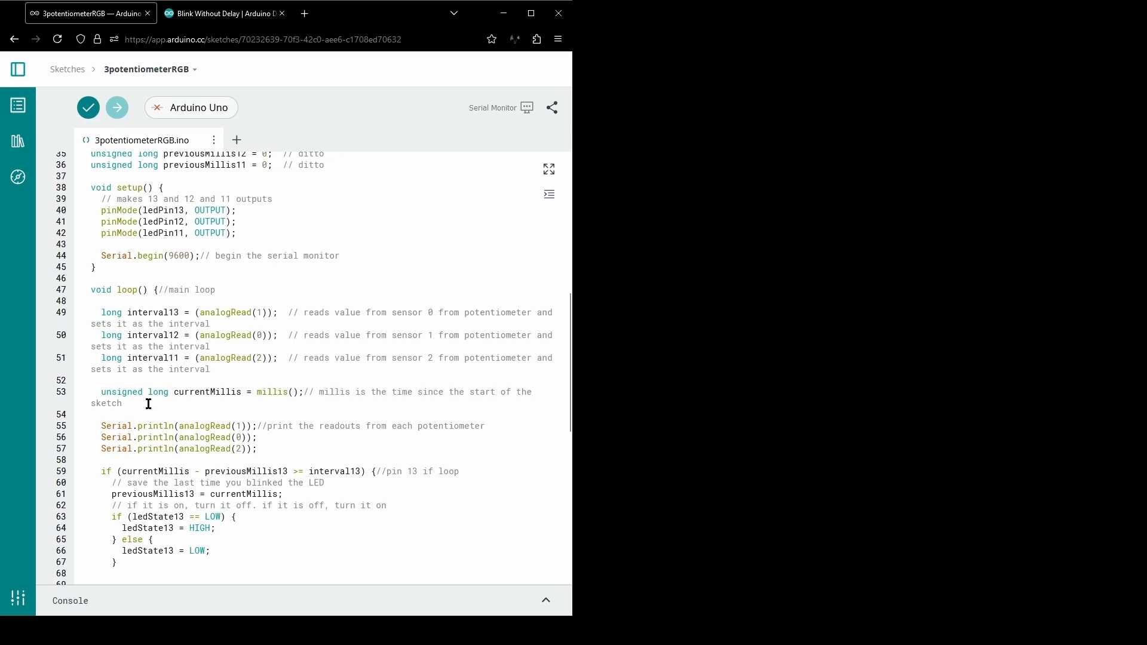
{"action": "scroll", "scroll_direction": "down", "scroll_amount": 3}
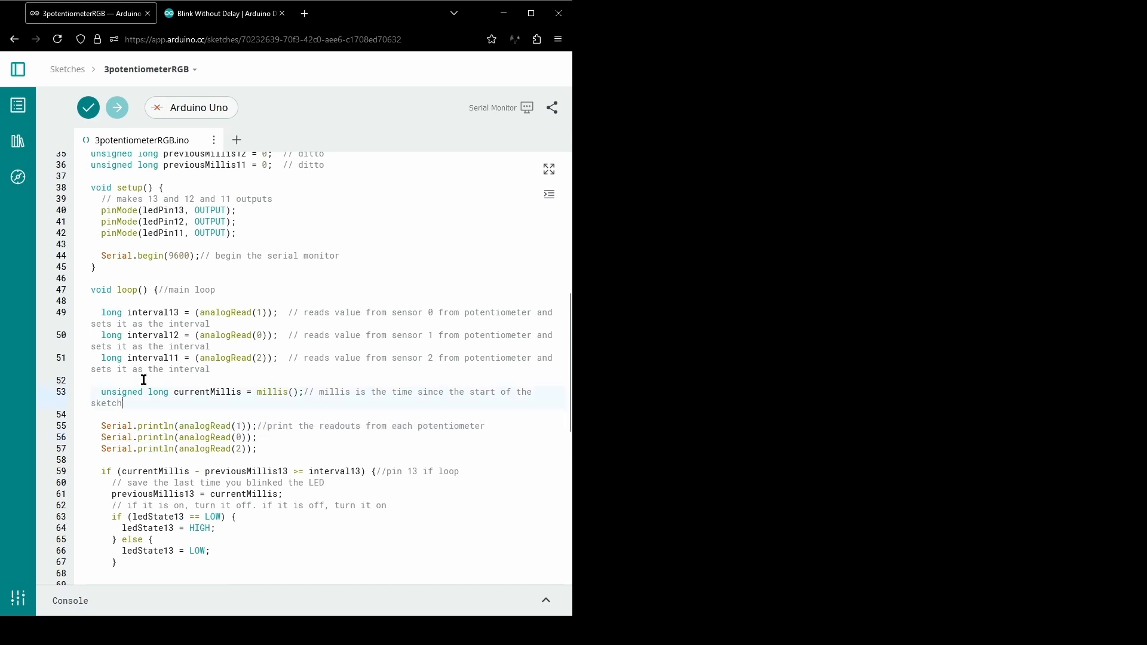
{"action": "mouse_move", "coordinate": [137, 366]}
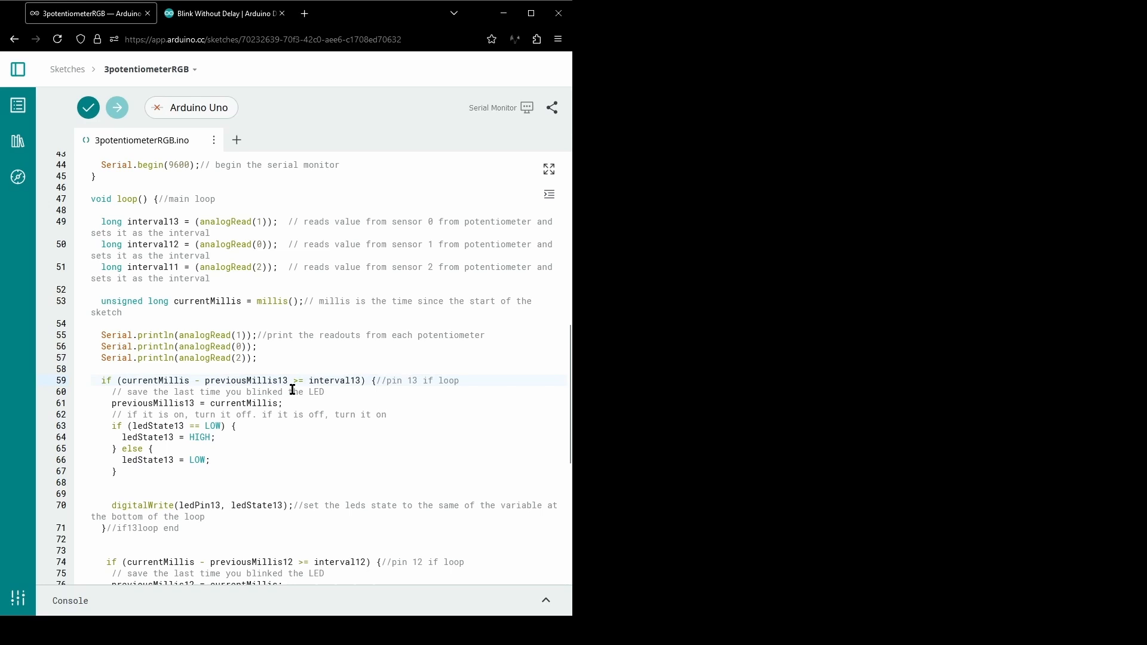
{"action": "mouse_move", "coordinate": [356, 380]}
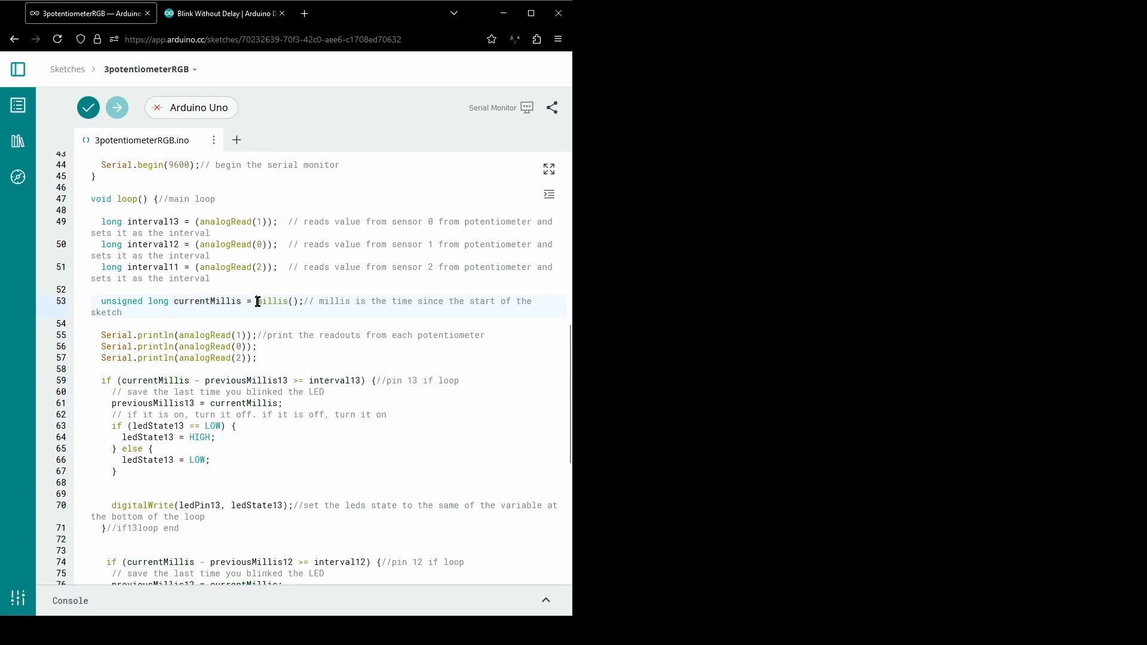
{"action": "double_click", "coordinate": [273, 301]}
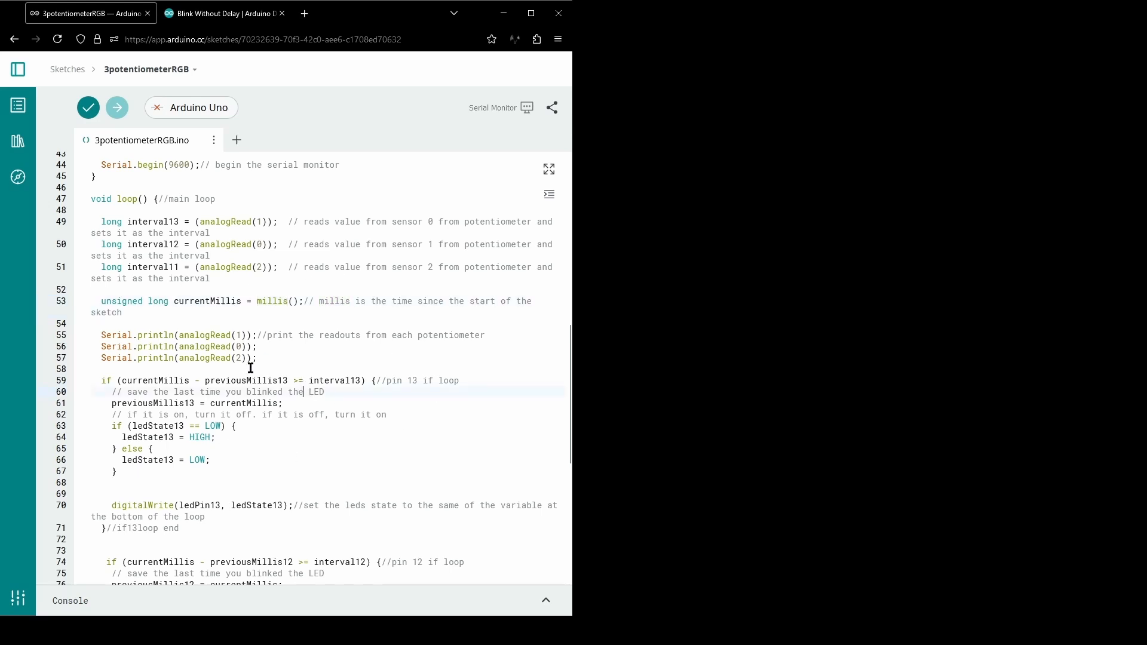
{"action": "mouse_move", "coordinate": [184, 302]}
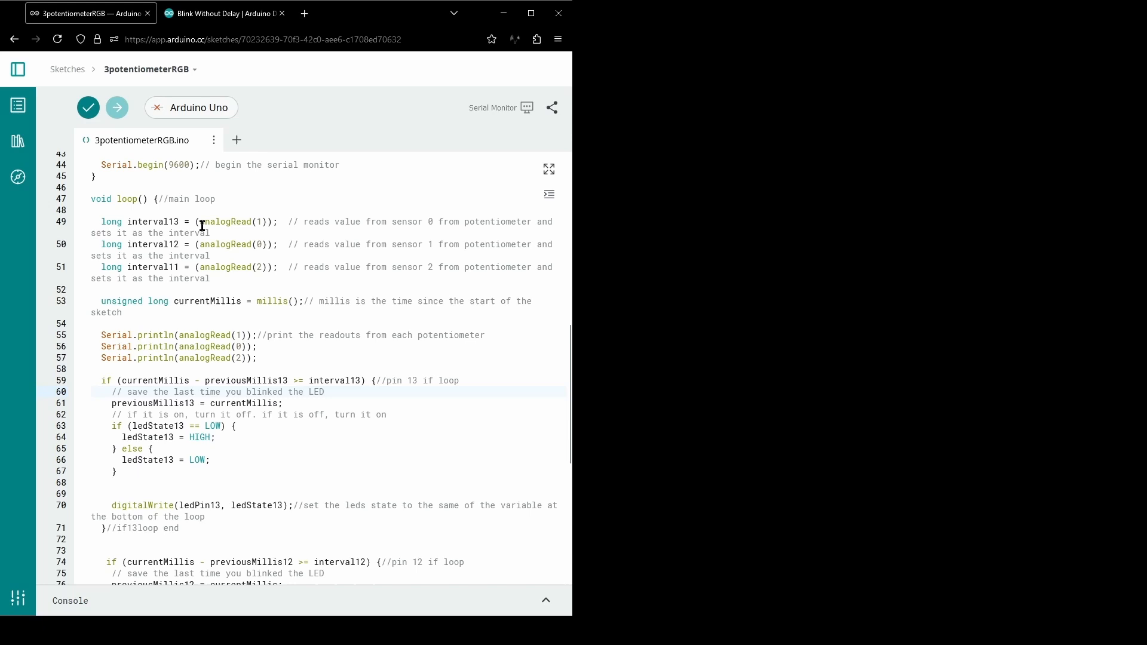
{"action": "double_click", "coordinate": [206, 301]}
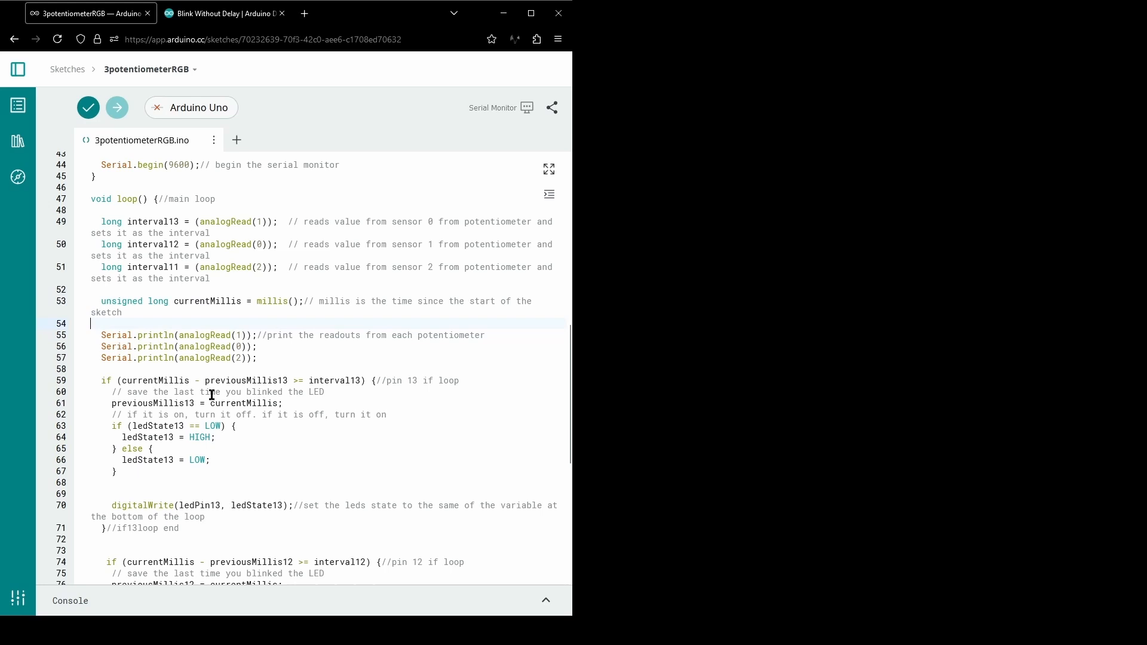
{"action": "mouse_move", "coordinate": [260, 369]}
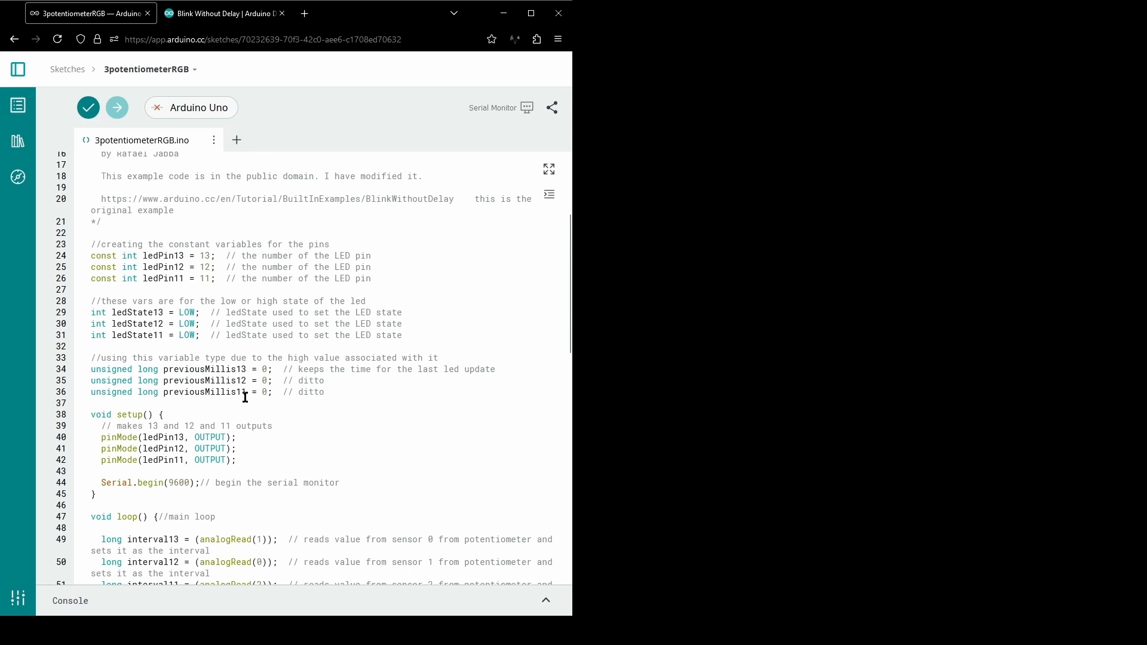
{"action": "scroll", "scroll_direction": "down", "scroll_amount": 3}
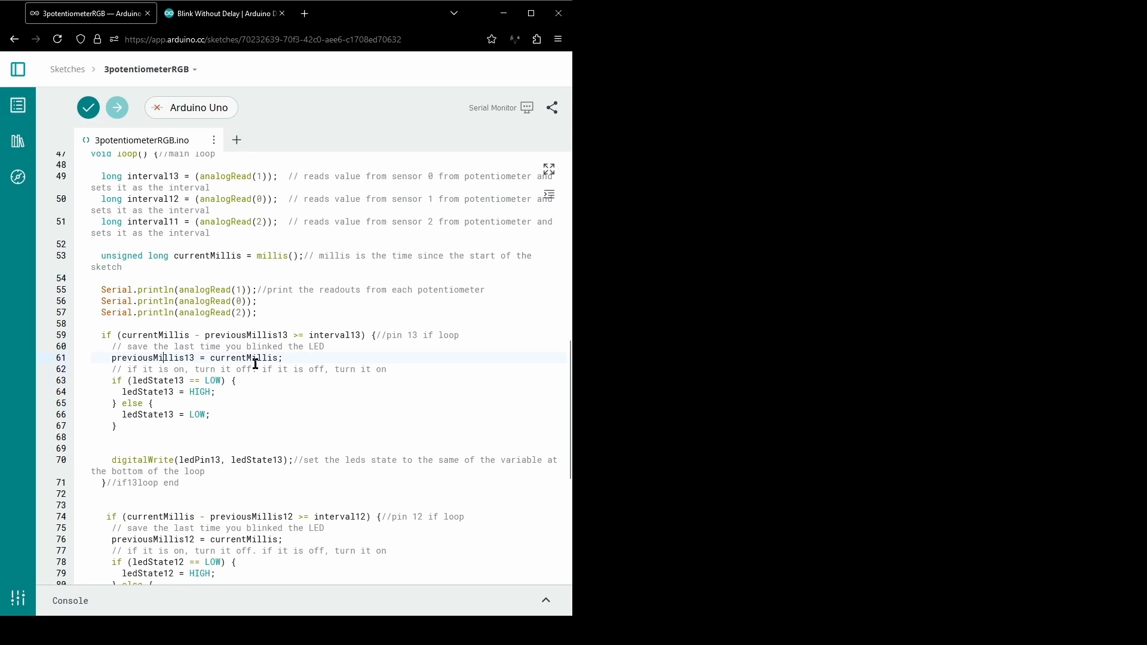
{"action": "mouse_move", "coordinate": [208, 488]}
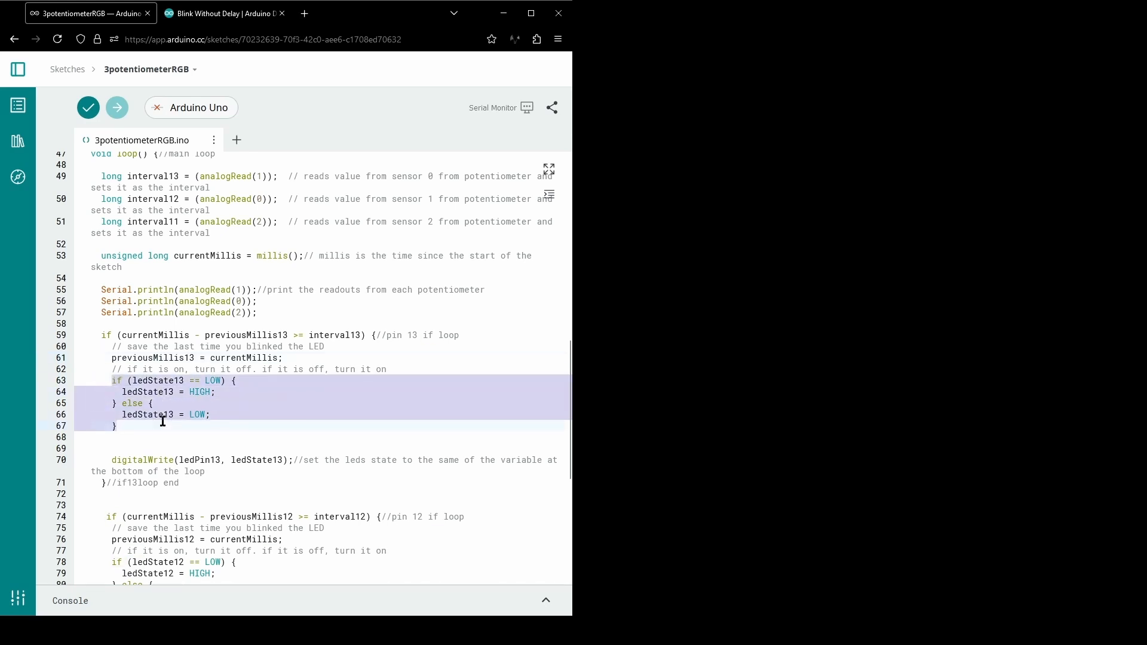
{"action": "left_click", "coordinate": [146, 392]}
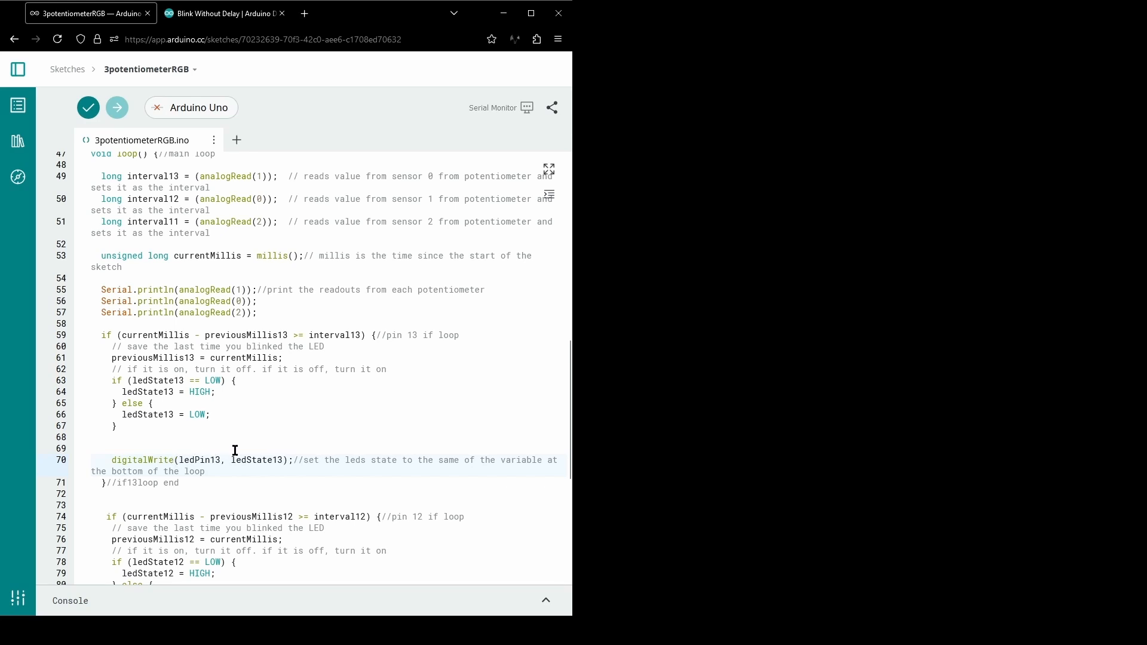
{"action": "double_click", "coordinate": [196, 458]}
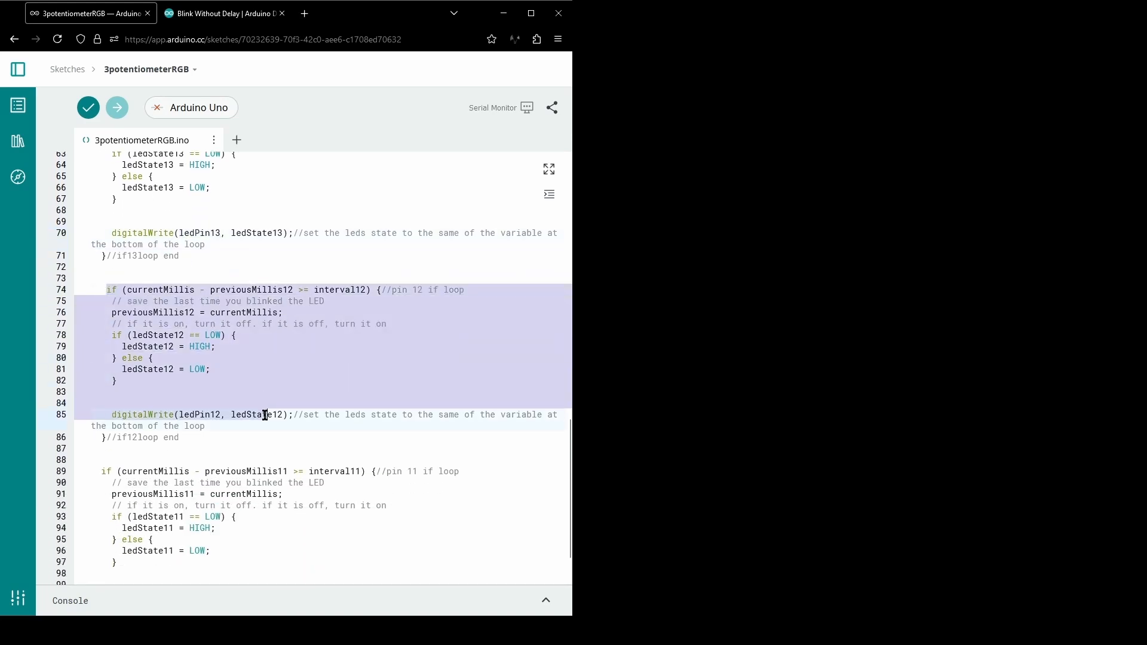
{"action": "scroll", "scroll_direction": "down", "scroll_amount": 3}
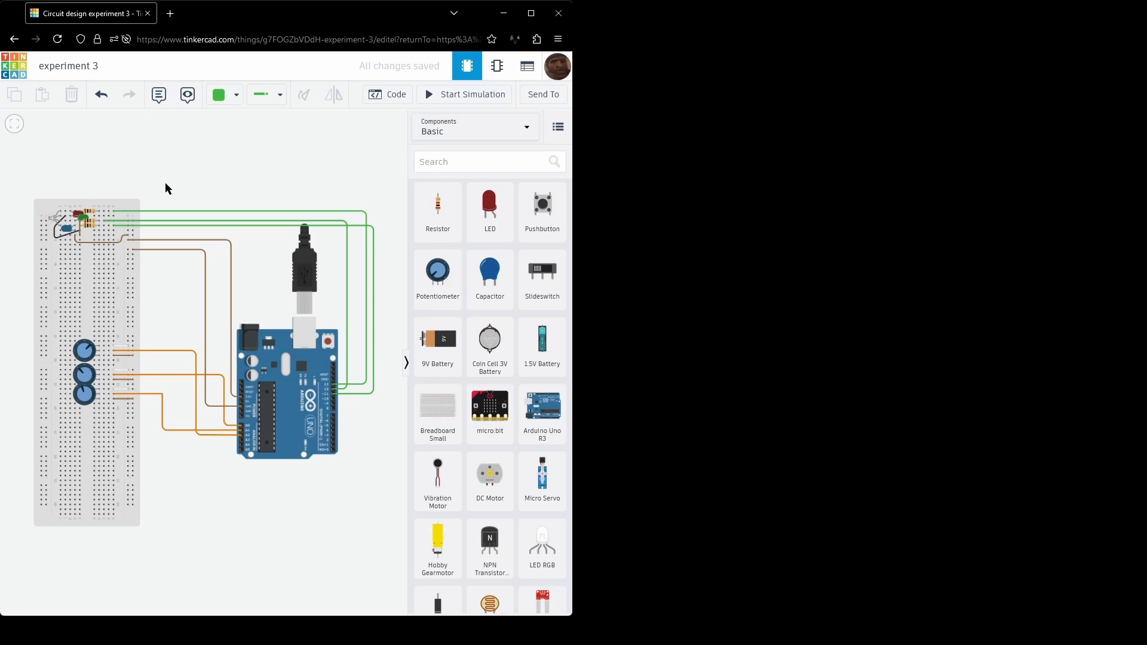
{"action": "mouse_move", "coordinate": [281, 272]}
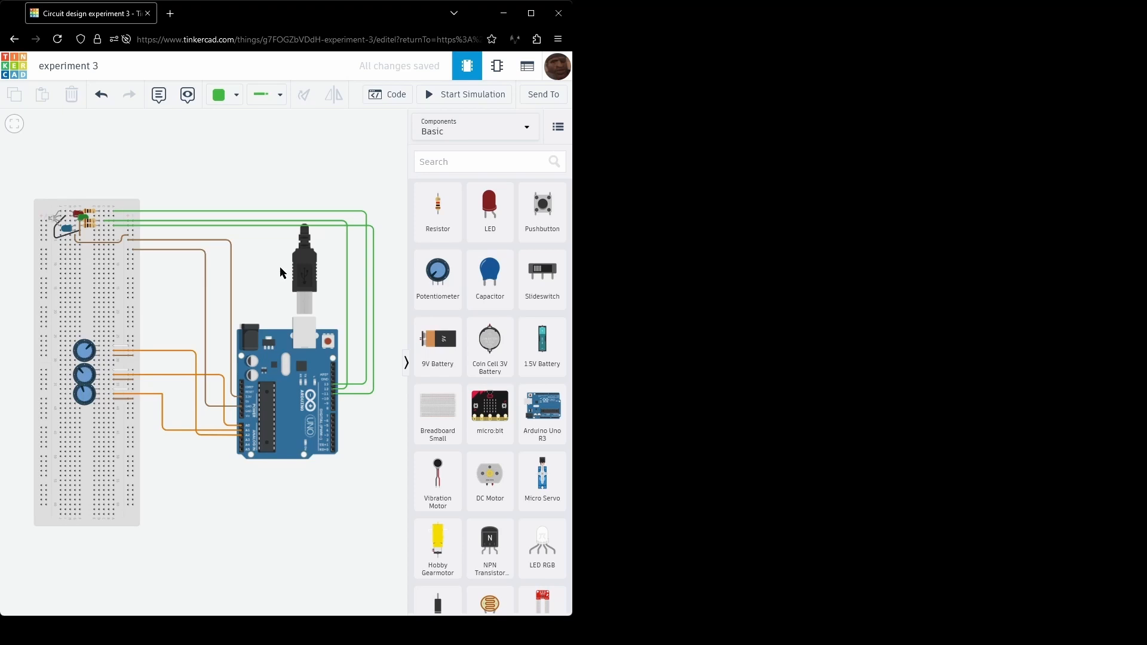
{"action": "mouse_move", "coordinate": [167, 285]}
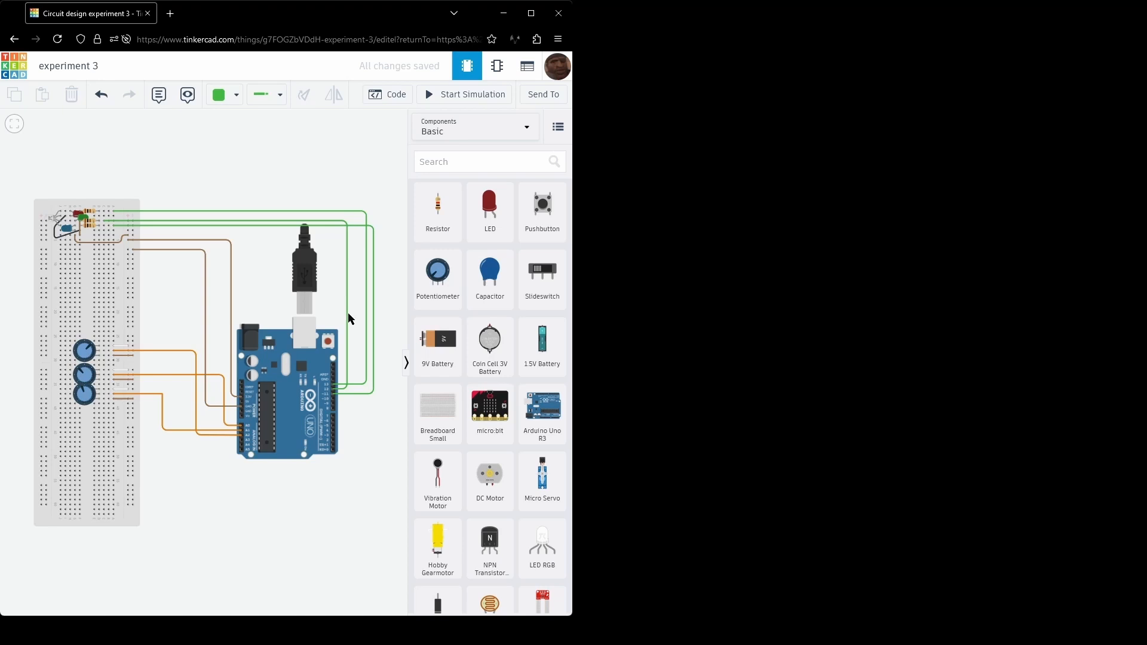
{"action": "mouse_move", "coordinate": [238, 313]}
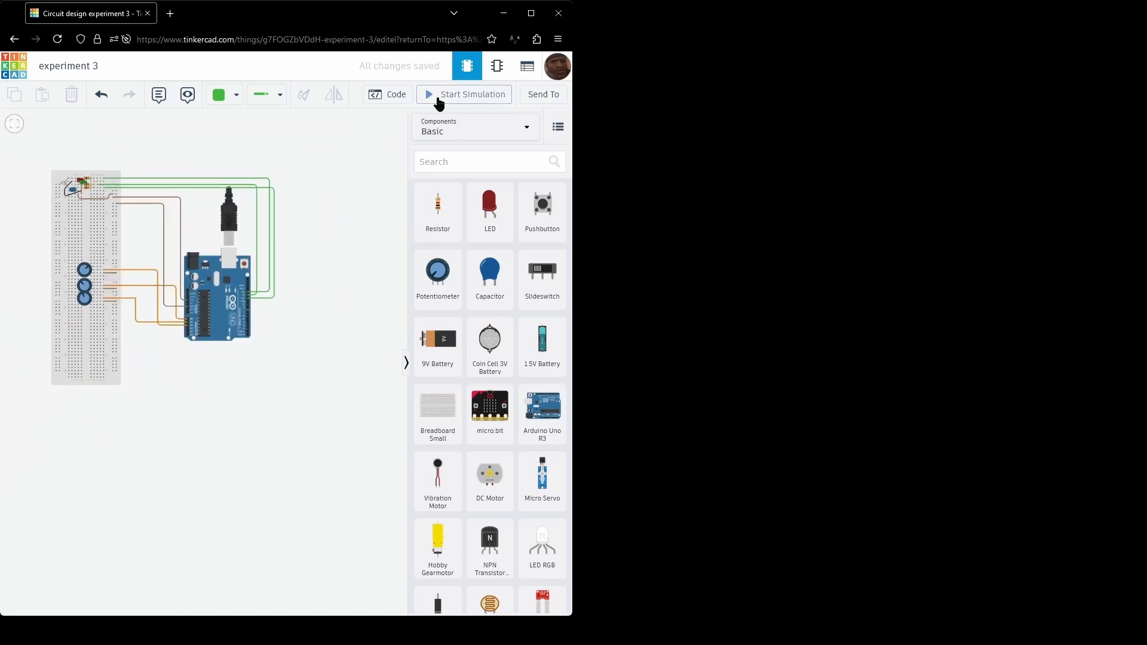
{"action": "left_click", "coordinate": [463, 93]}
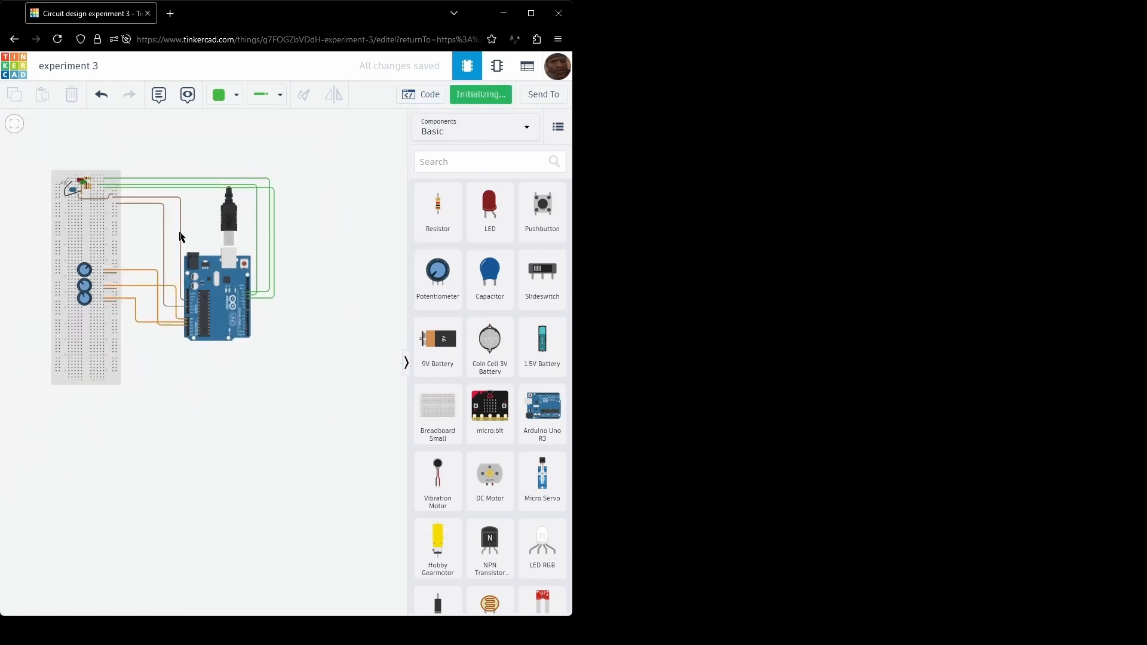
Step: With the simulation running and LEDs lit, show the Arduino sketch code and hide it again
{"action": "left_click", "coordinate": [480, 93]}
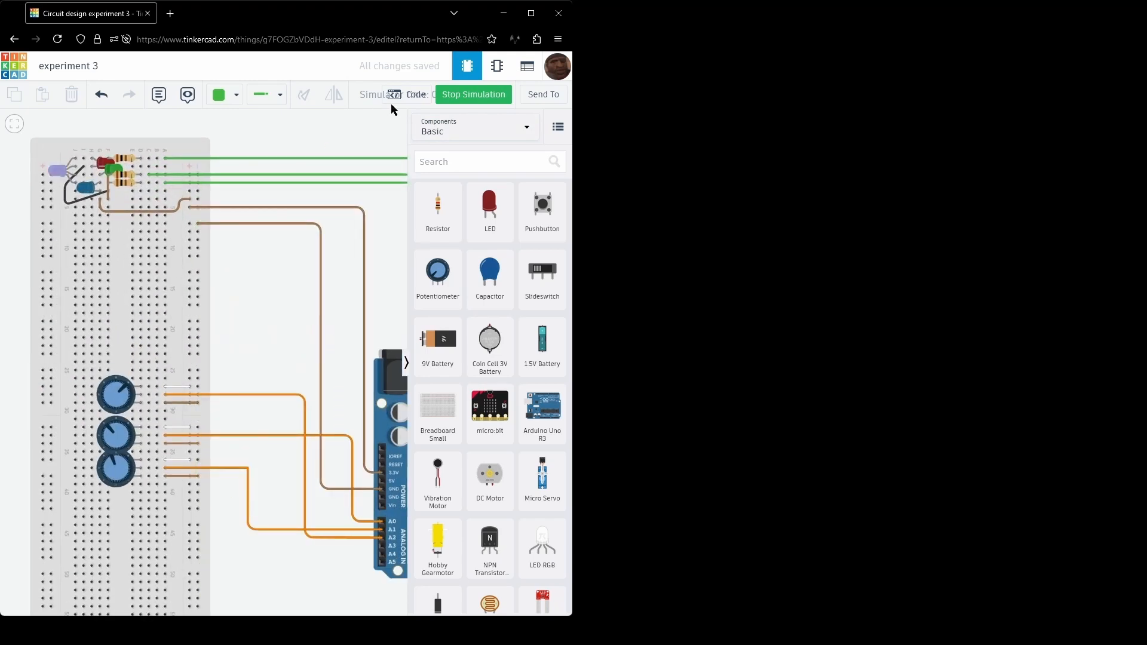
{"action": "left_click", "coordinate": [415, 93]}
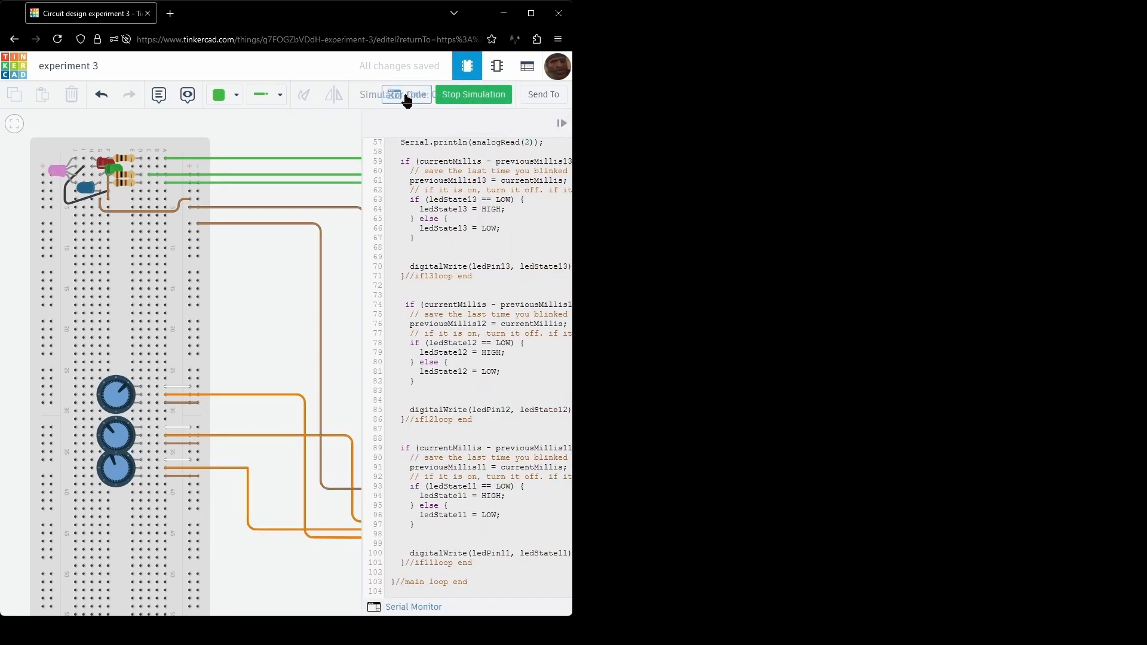
{"action": "left_click", "coordinate": [414, 94]}
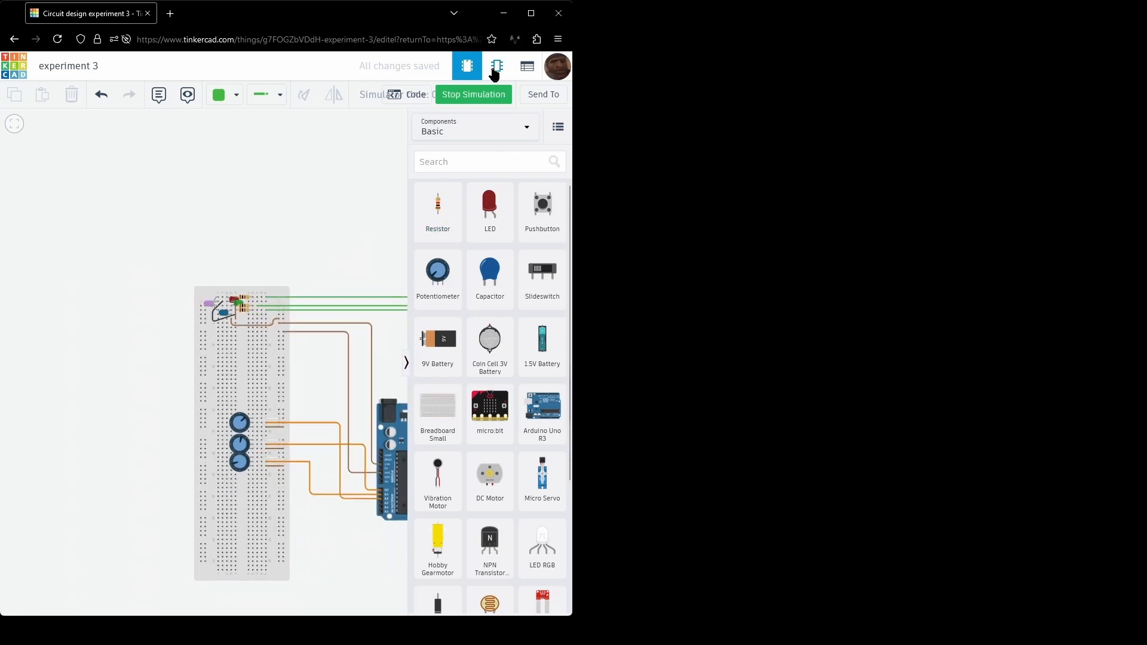
Step: Switch to the schematic view showing the Uno, three potentiometers, R1–R3 and the three LEDs
{"action": "left_click", "coordinate": [497, 66]}
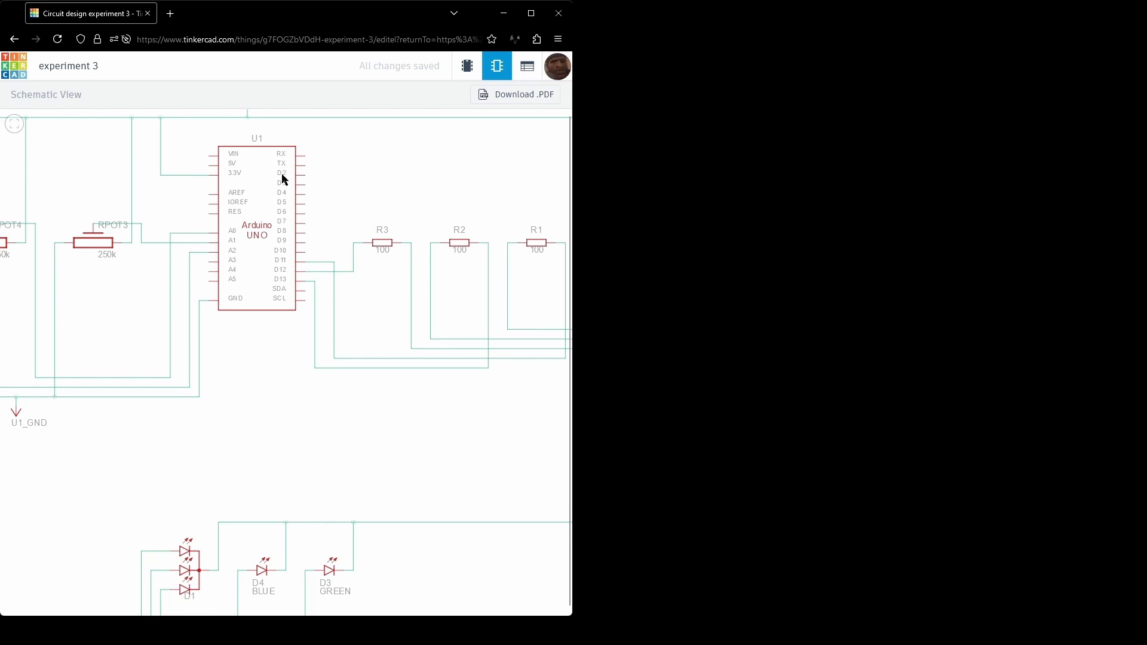
{"action": "mouse_move", "coordinate": [296, 265]}
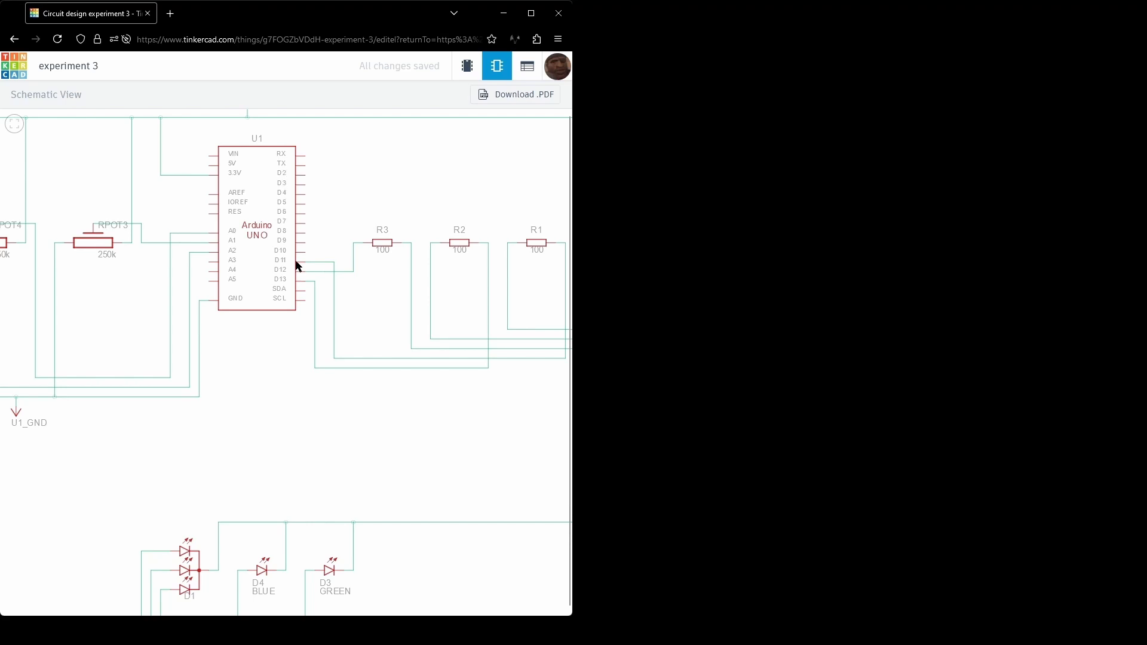
{"action": "mouse_move", "coordinate": [319, 291]}
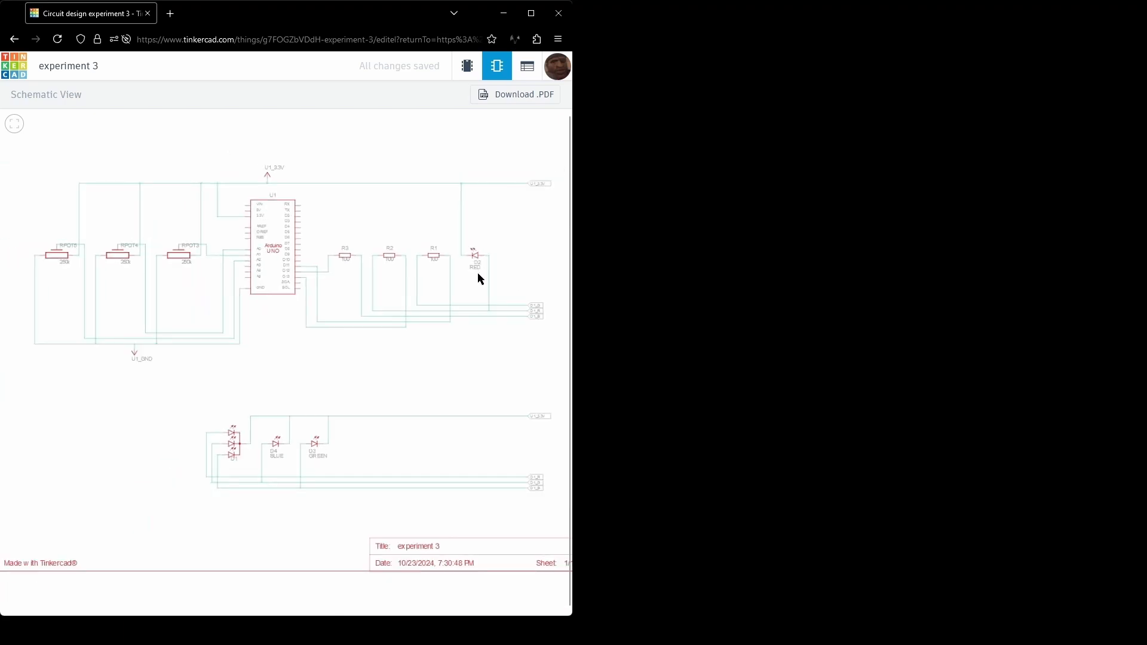
{"action": "mouse_move", "coordinate": [533, 306]}
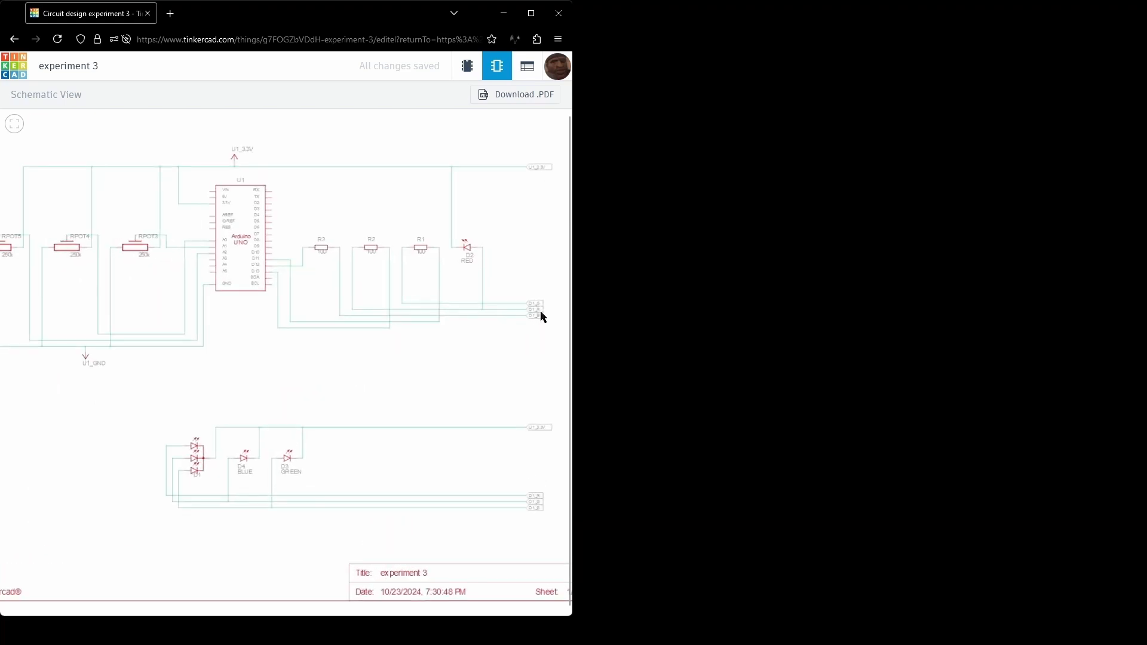
{"action": "scroll", "scroll_direction": "down", "scroll_amount": 3}
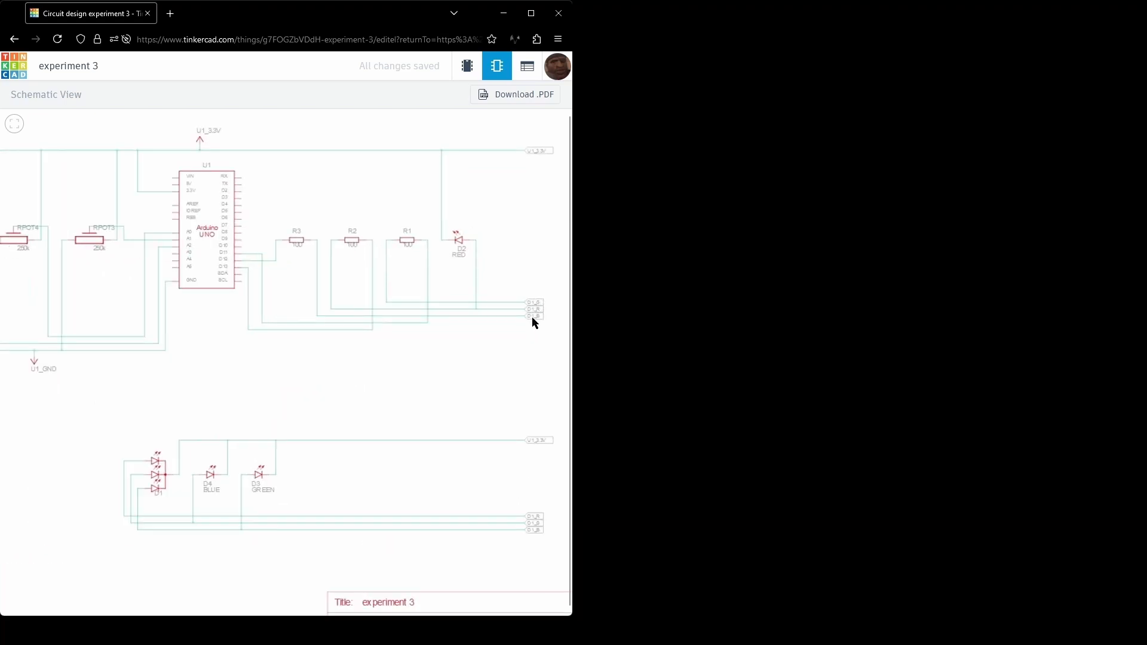
{"action": "mouse_move", "coordinate": [548, 445]}
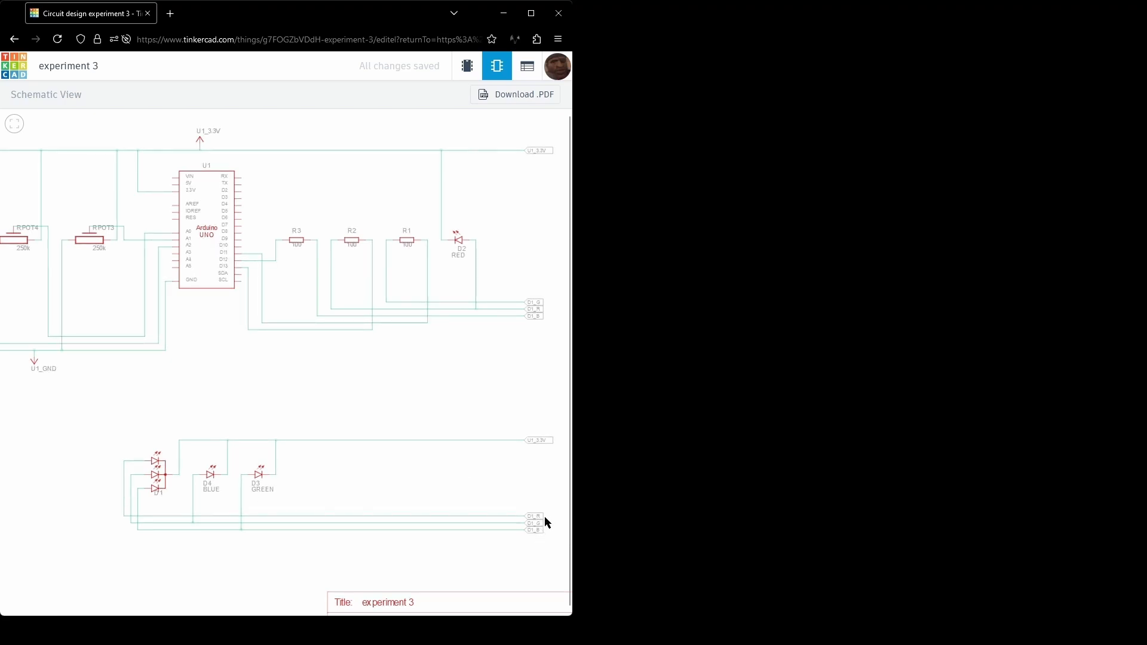
{"action": "mouse_move", "coordinate": [513, 507]}
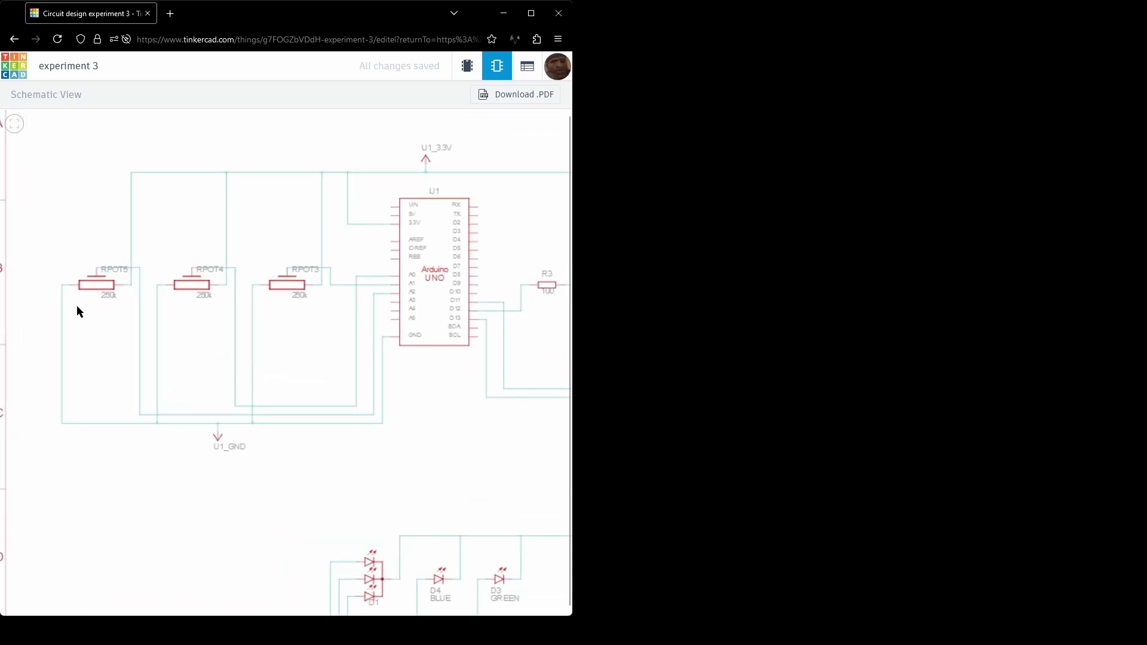
{"action": "mouse_move", "coordinate": [133, 282]}
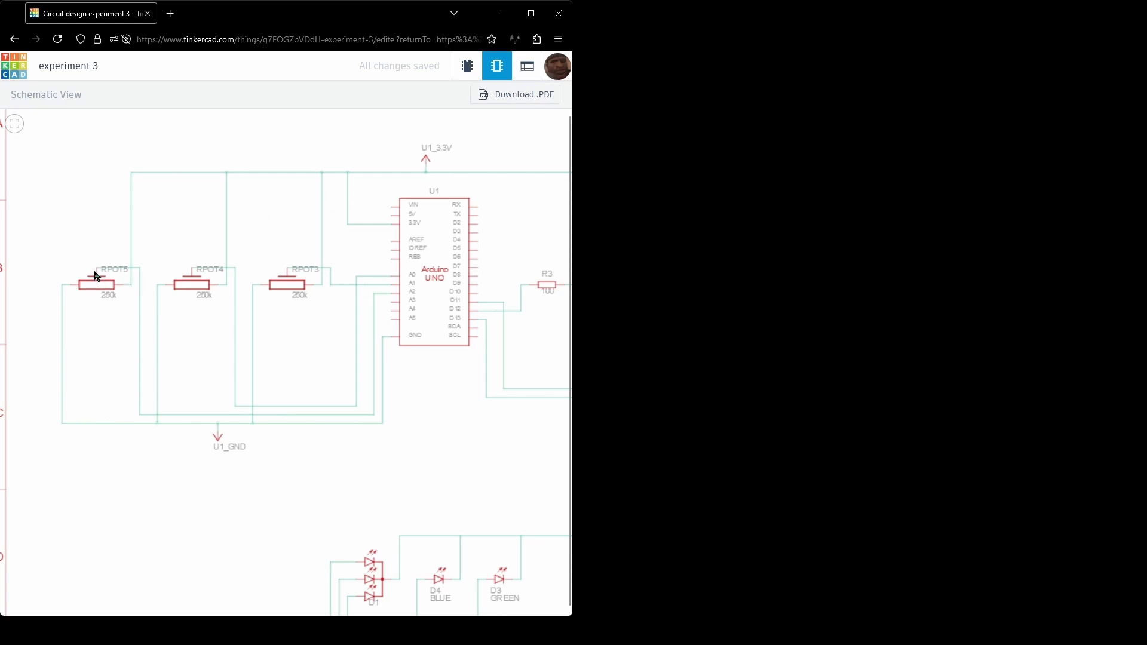
{"action": "mouse_move", "coordinate": [365, 285]}
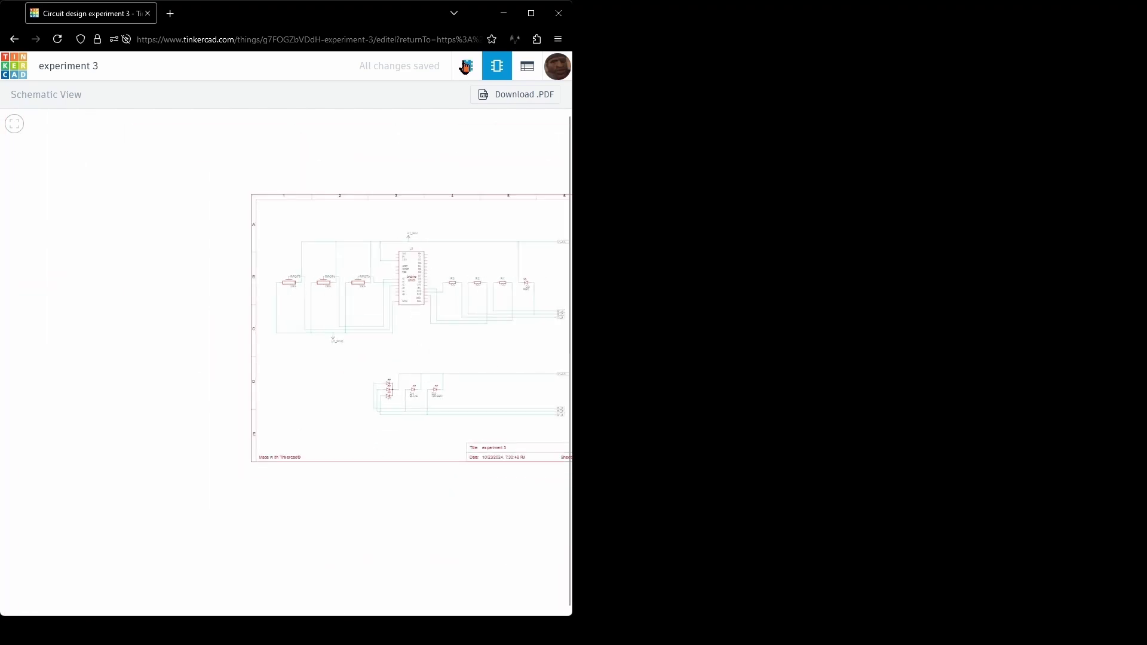
{"action": "left_click", "coordinate": [467, 66]}
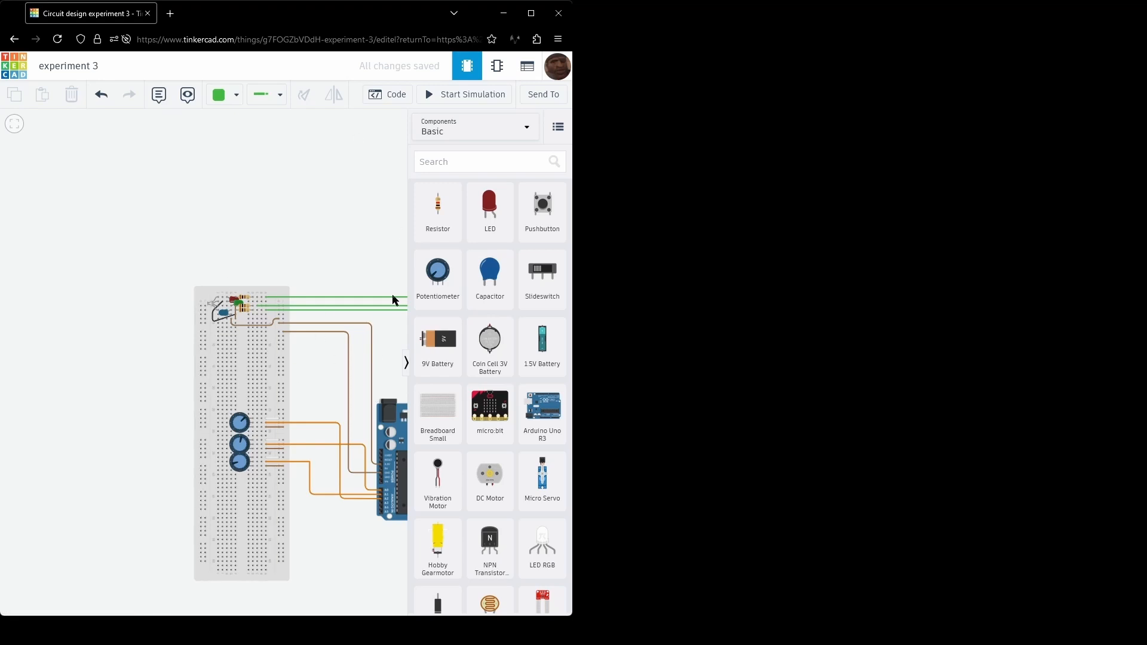
{"action": "left_click", "coordinate": [497, 65]}
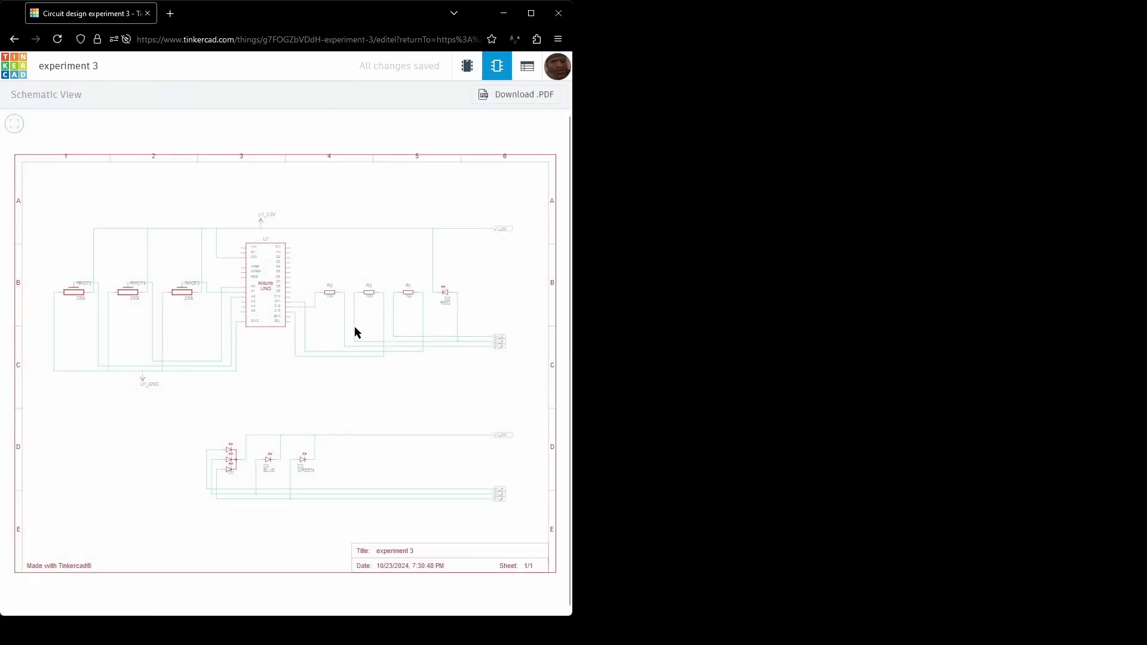
{"action": "mouse_move", "coordinate": [558, 384]}
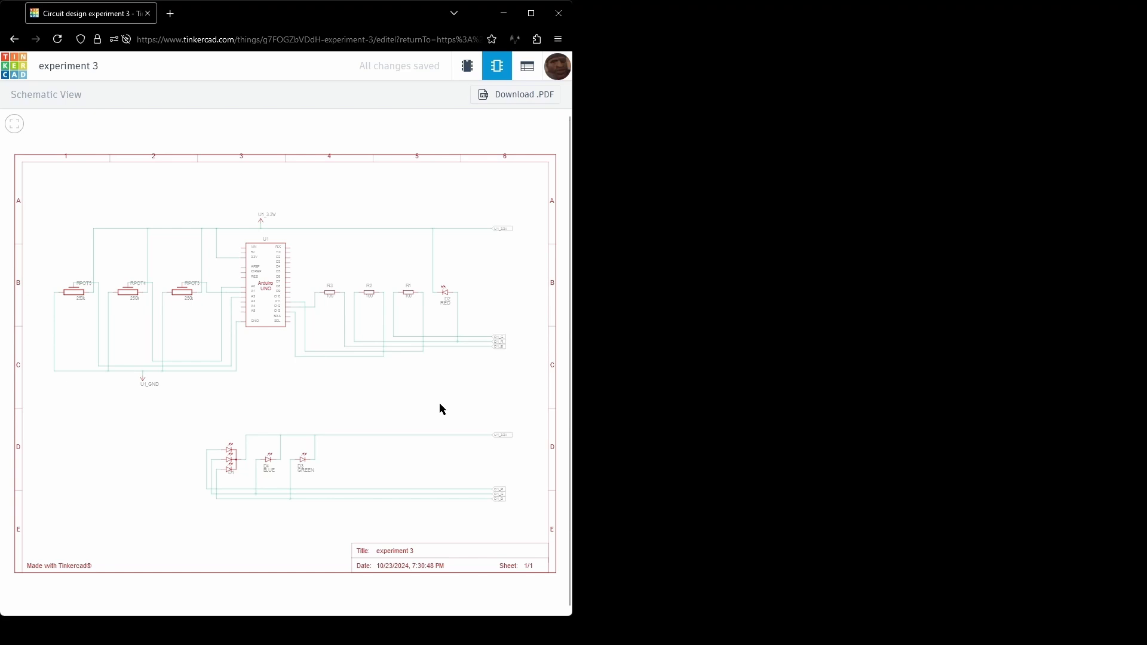
{"action": "mouse_move", "coordinate": [367, 522]}
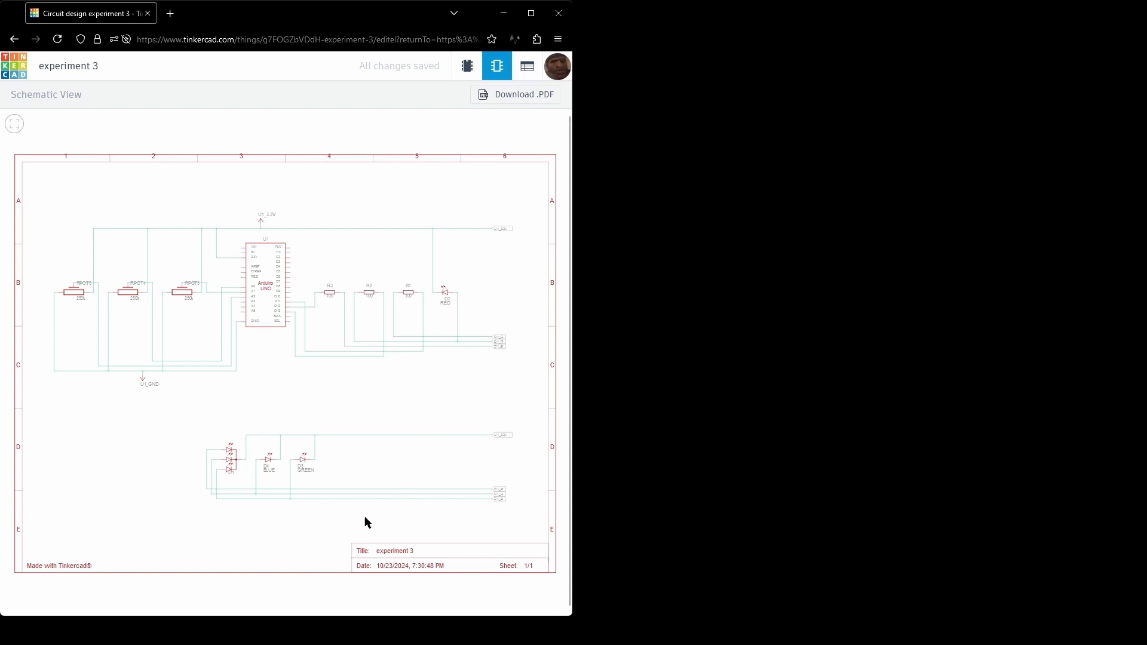
{"action": "mouse_move", "coordinate": [366, 555]}
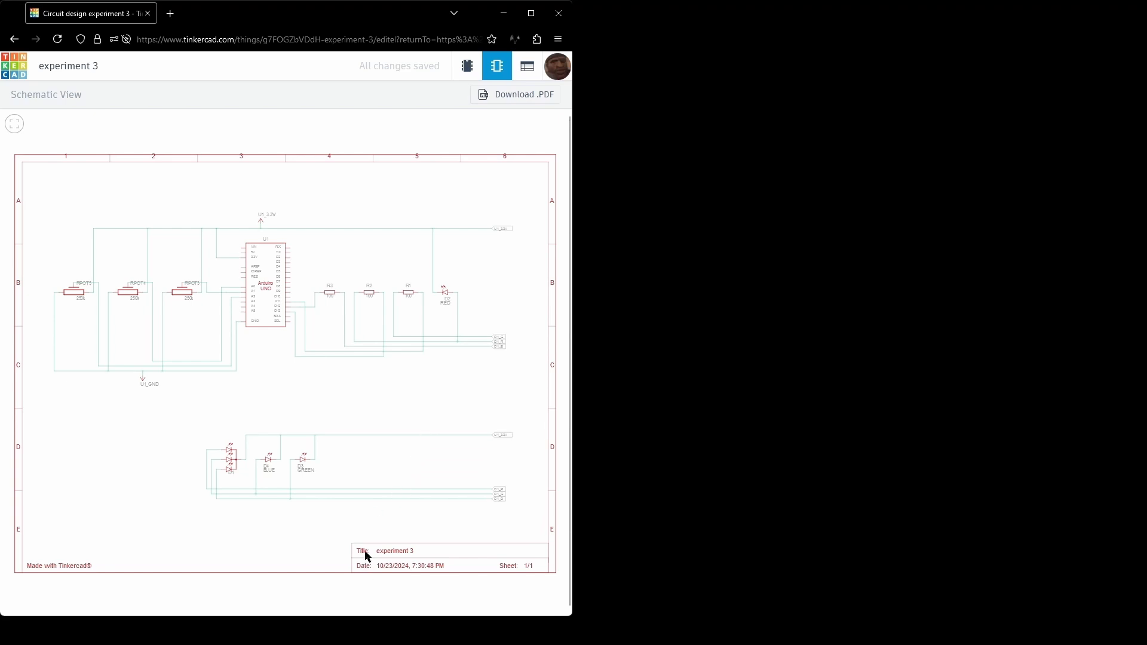